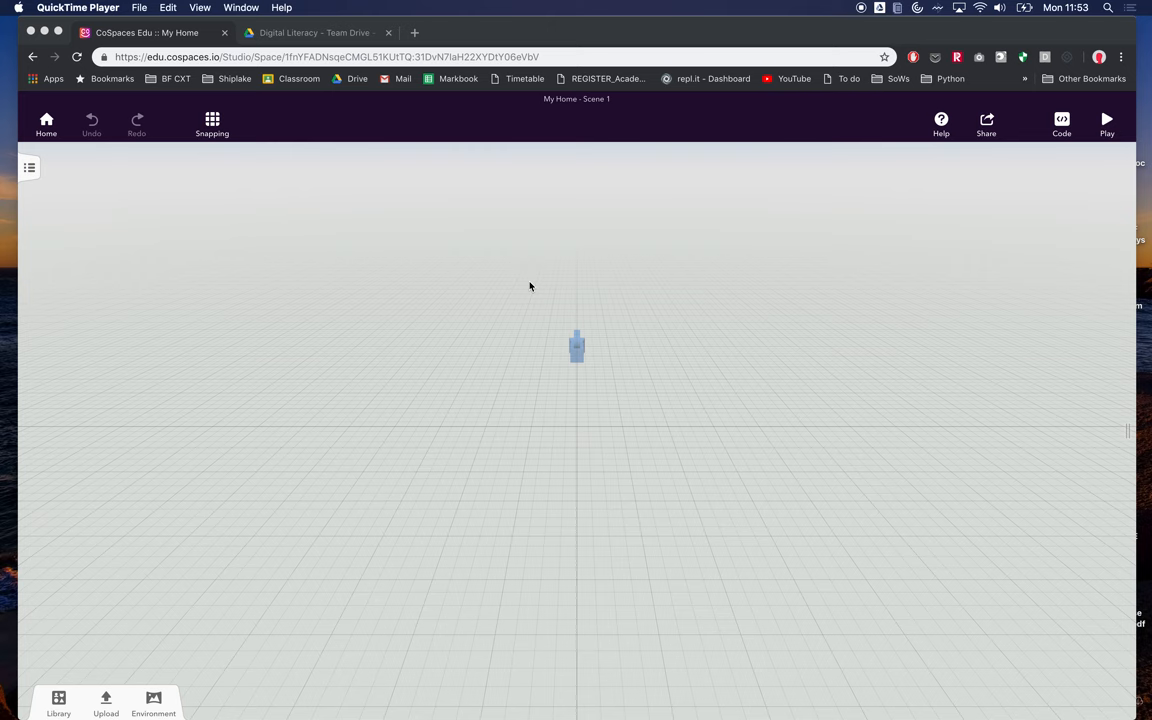
mouse_move(394, 420)
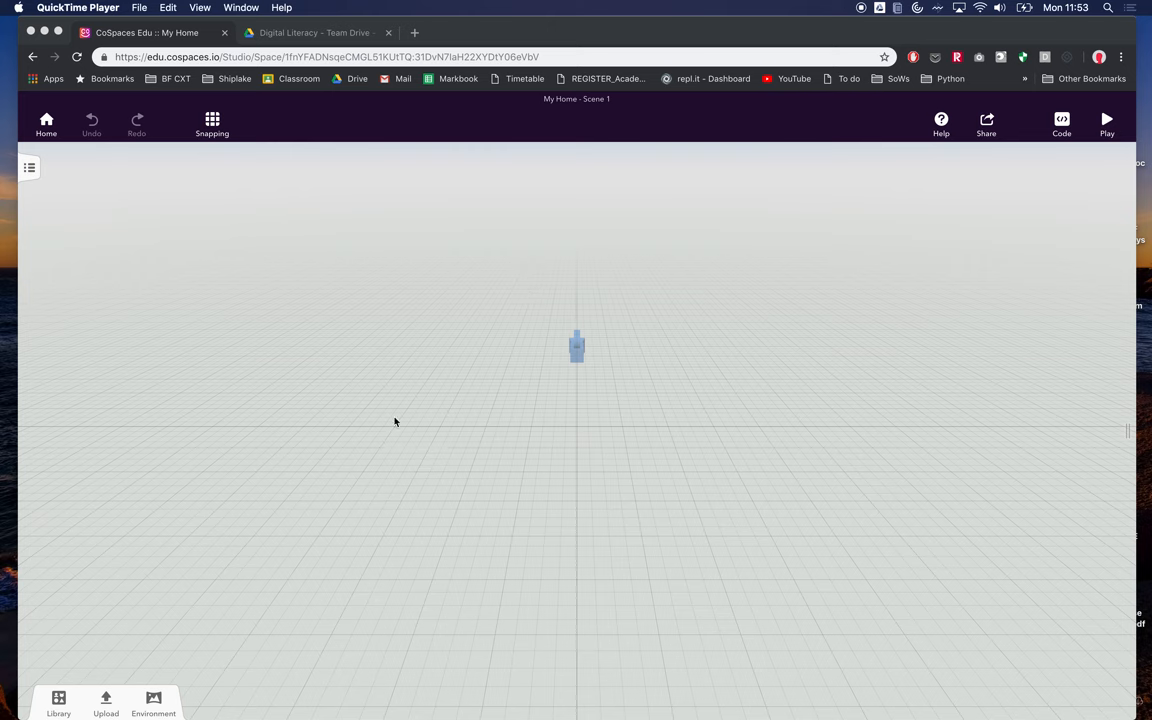
mouse_move(104, 704)
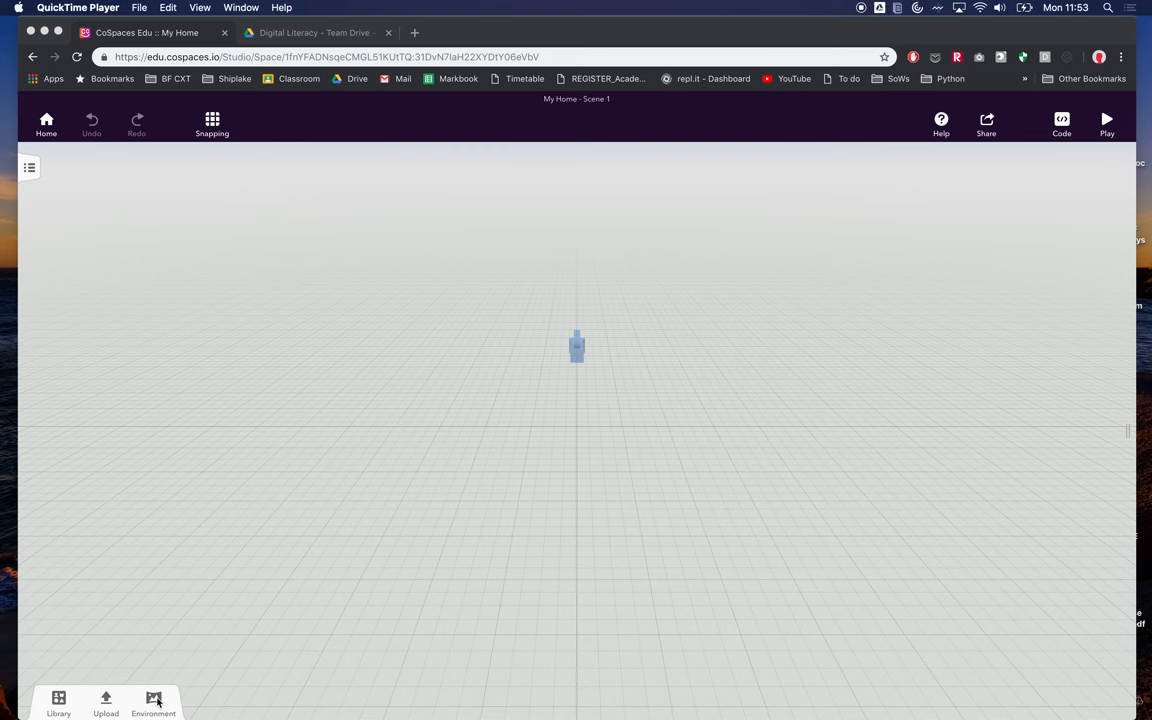
Choose the apartment floor plan JPG from Downloads as the stage ground image.
click(152, 704)
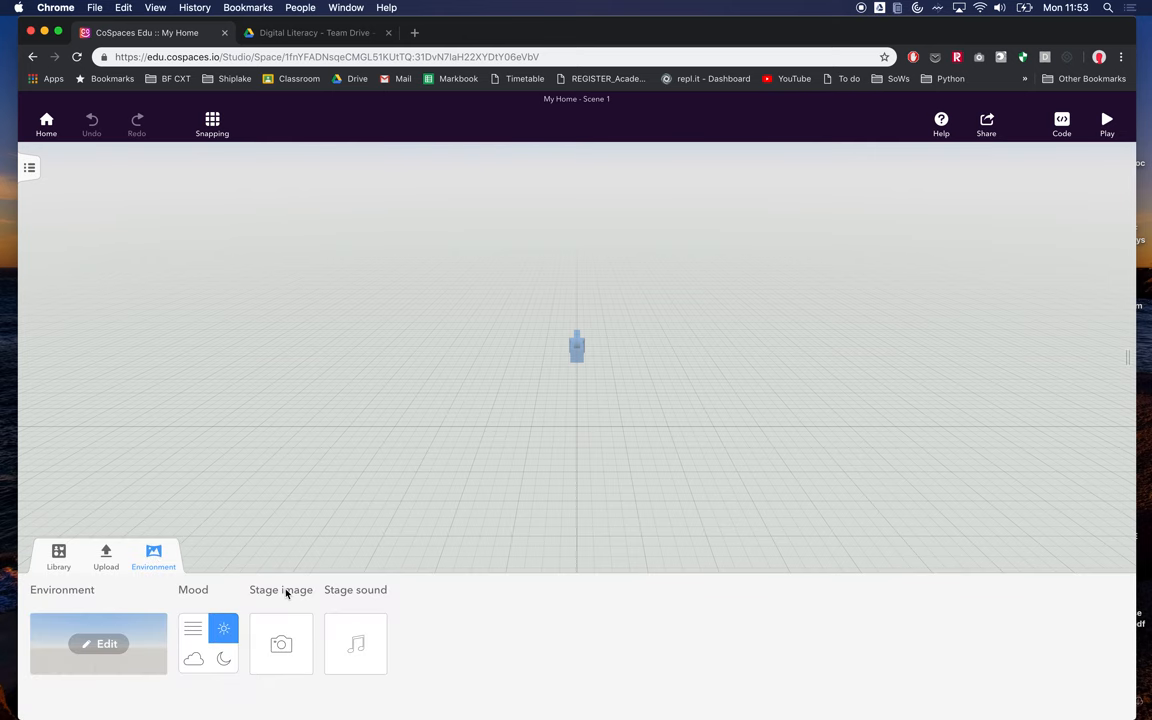
click(280, 644)
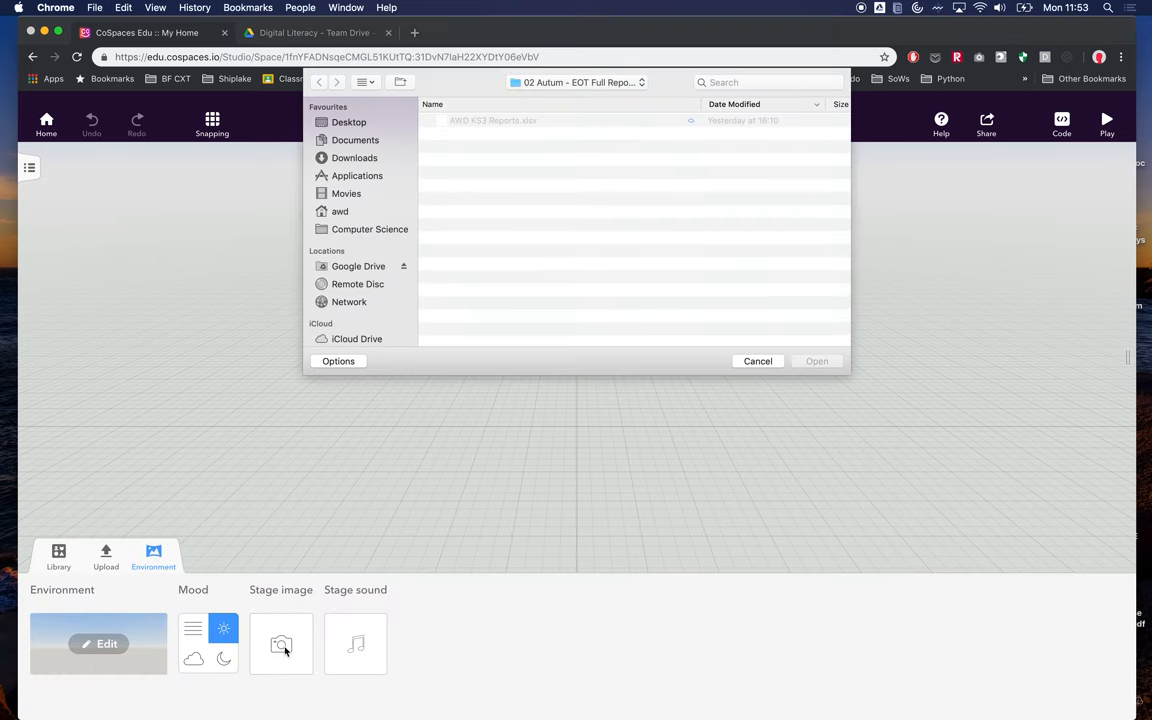
mouse_move(396, 158)
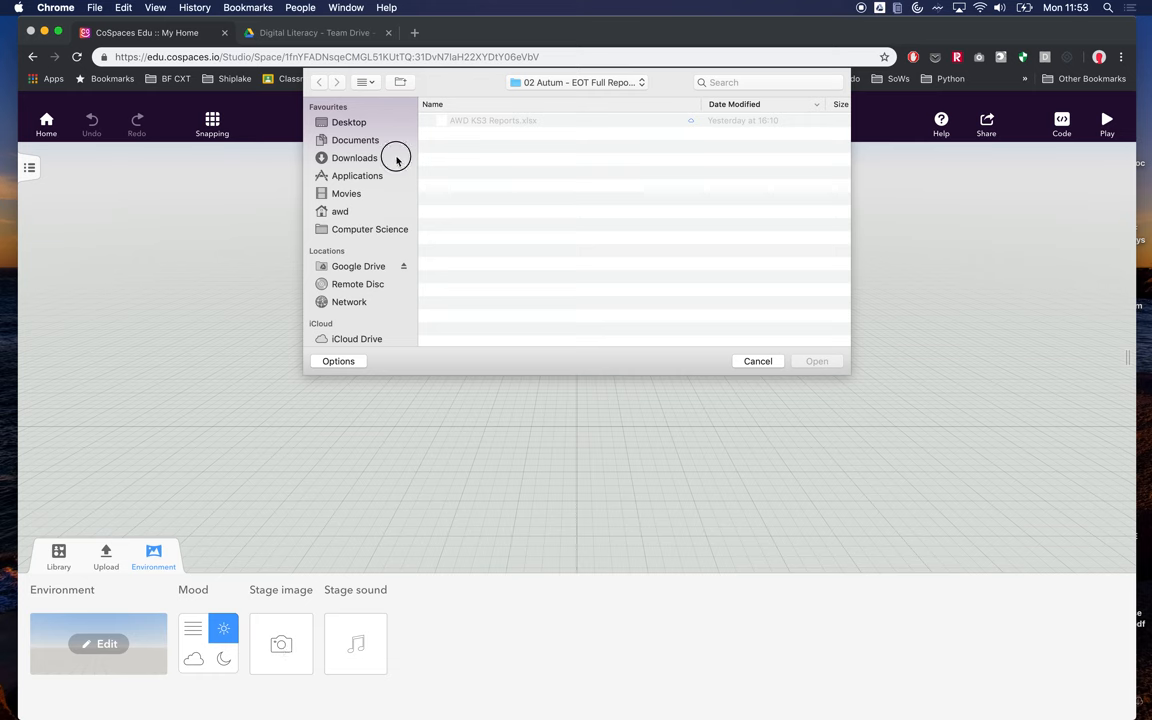
click(356, 158)
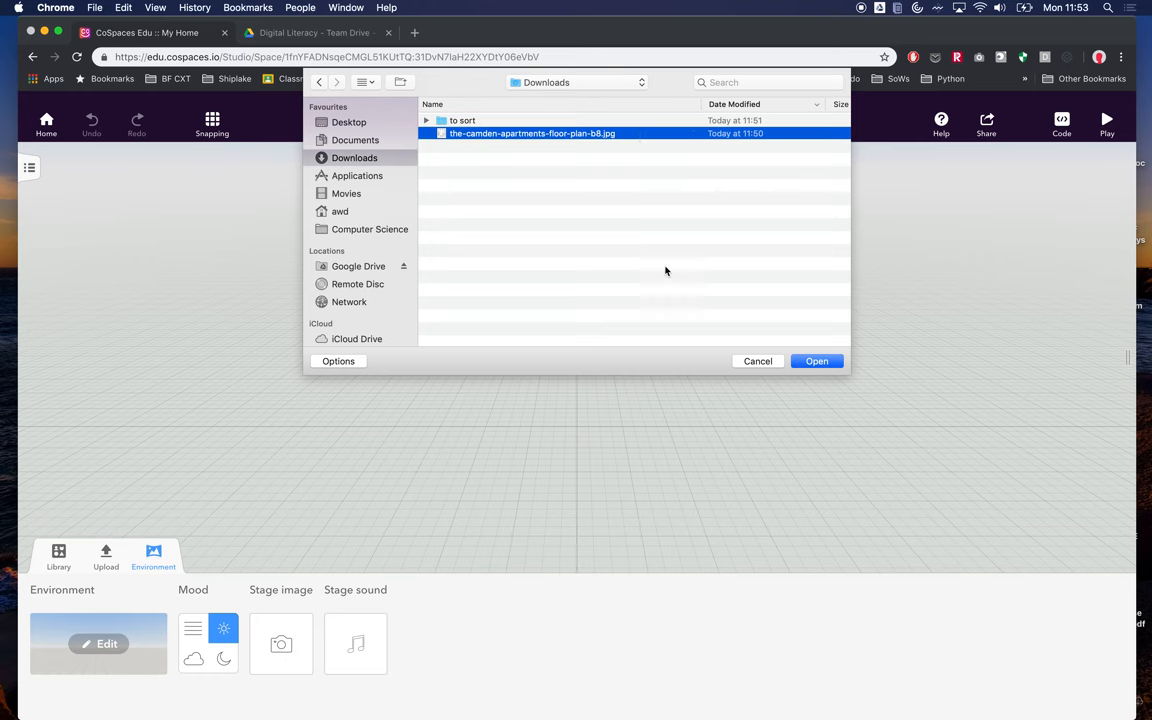
click(816, 360)
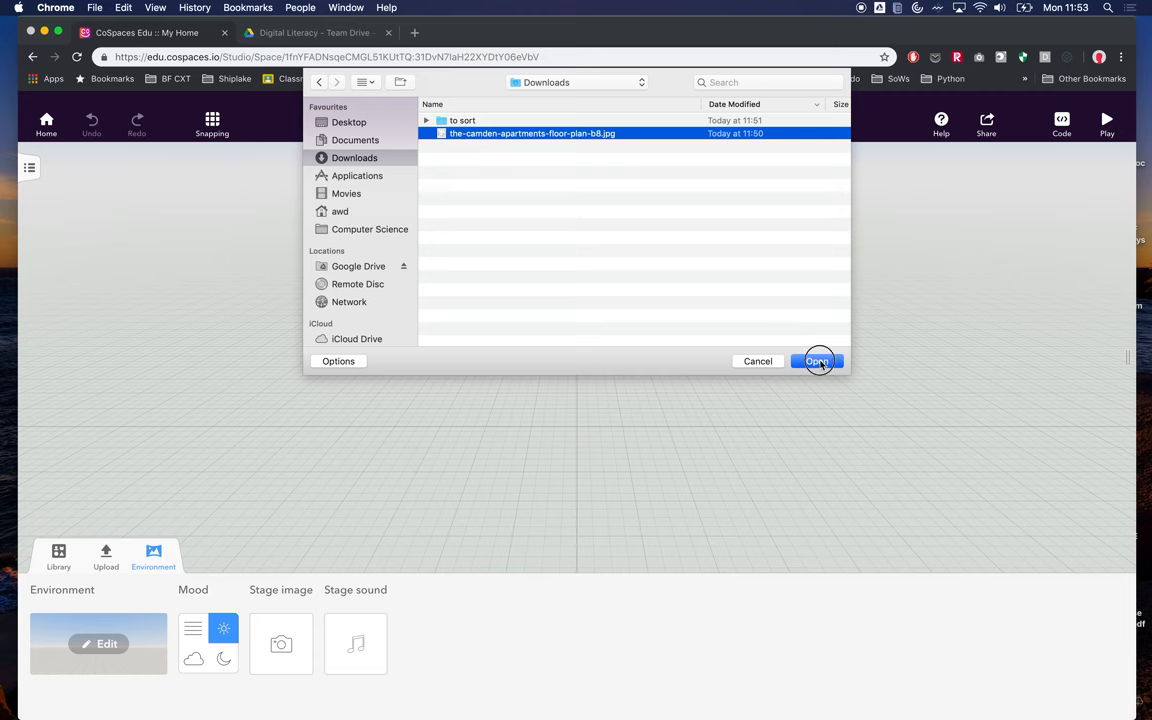
click(816, 360)
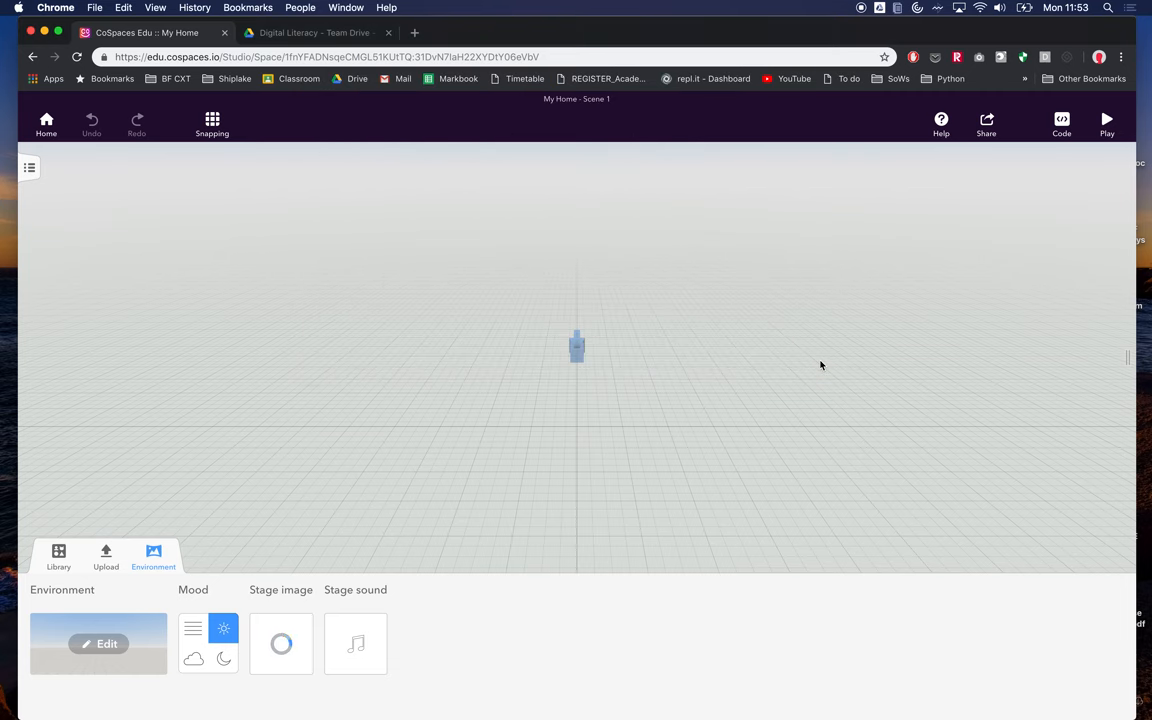
Close the environment panel and view the whole floor plan from above.
click(280, 644)
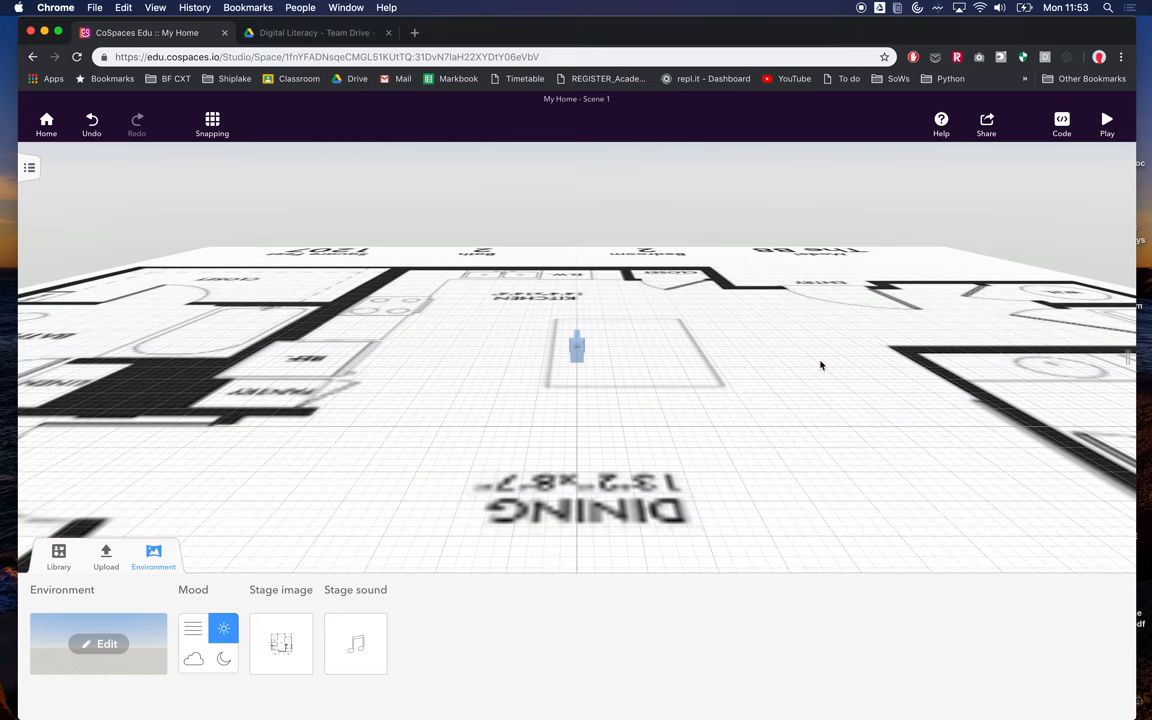
mouse_move(270, 462)
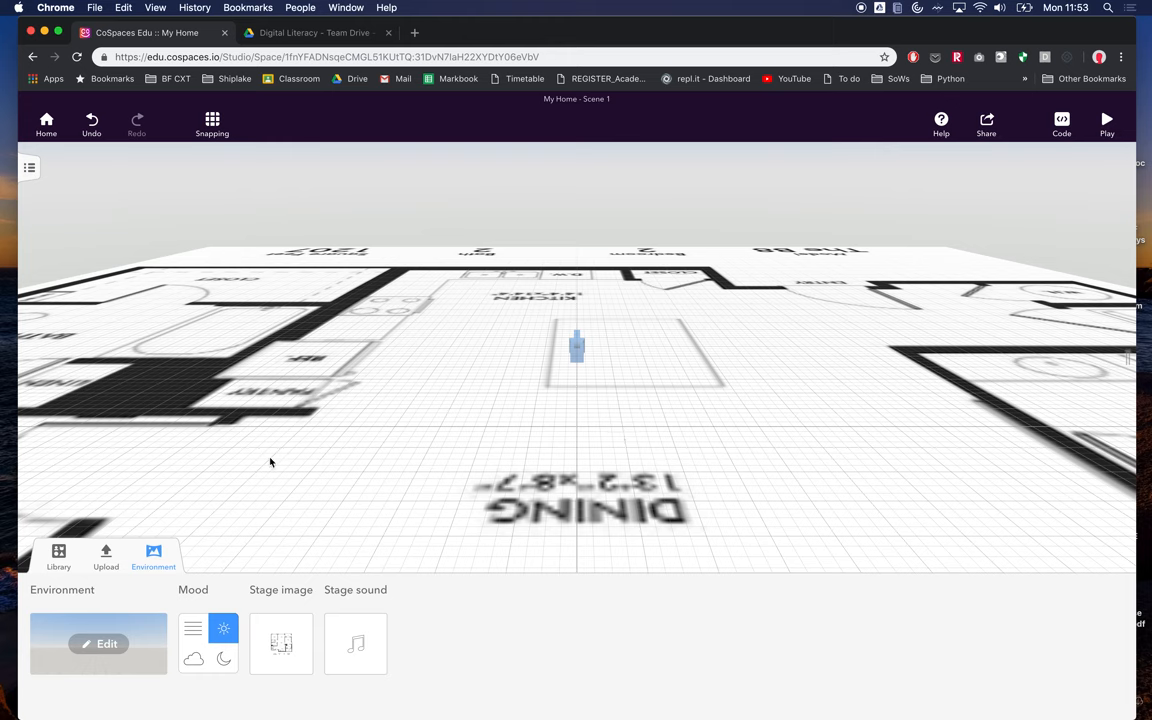
mouse_move(176, 560)
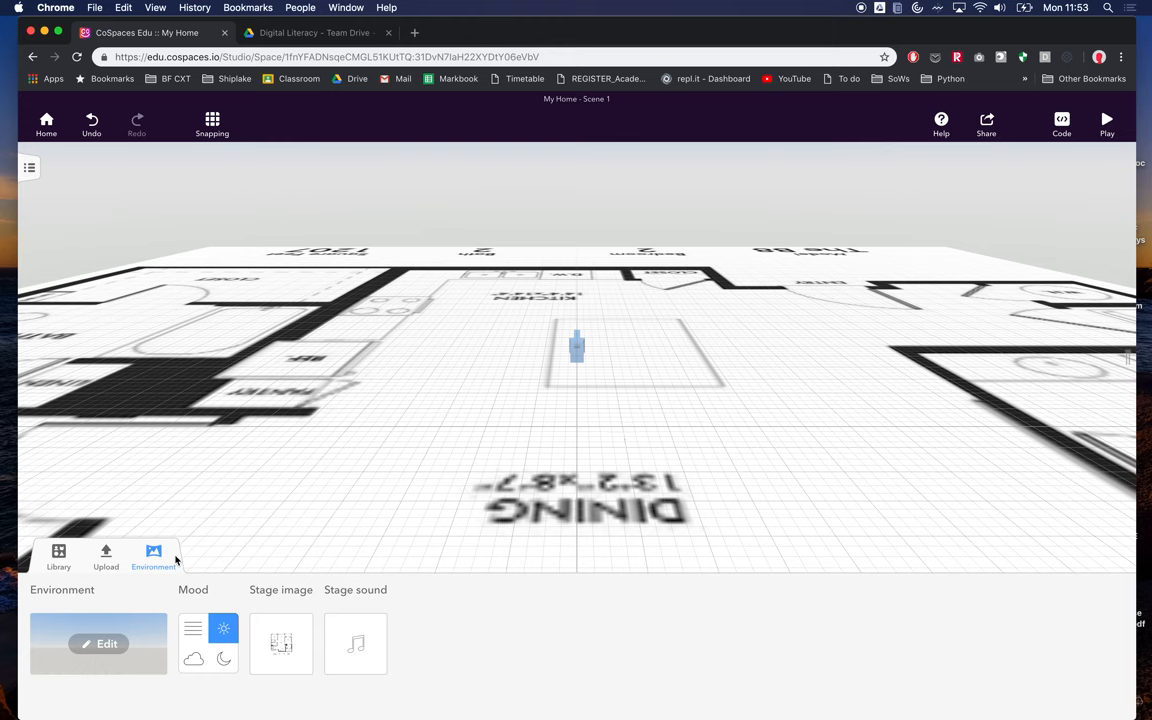
click(152, 556)
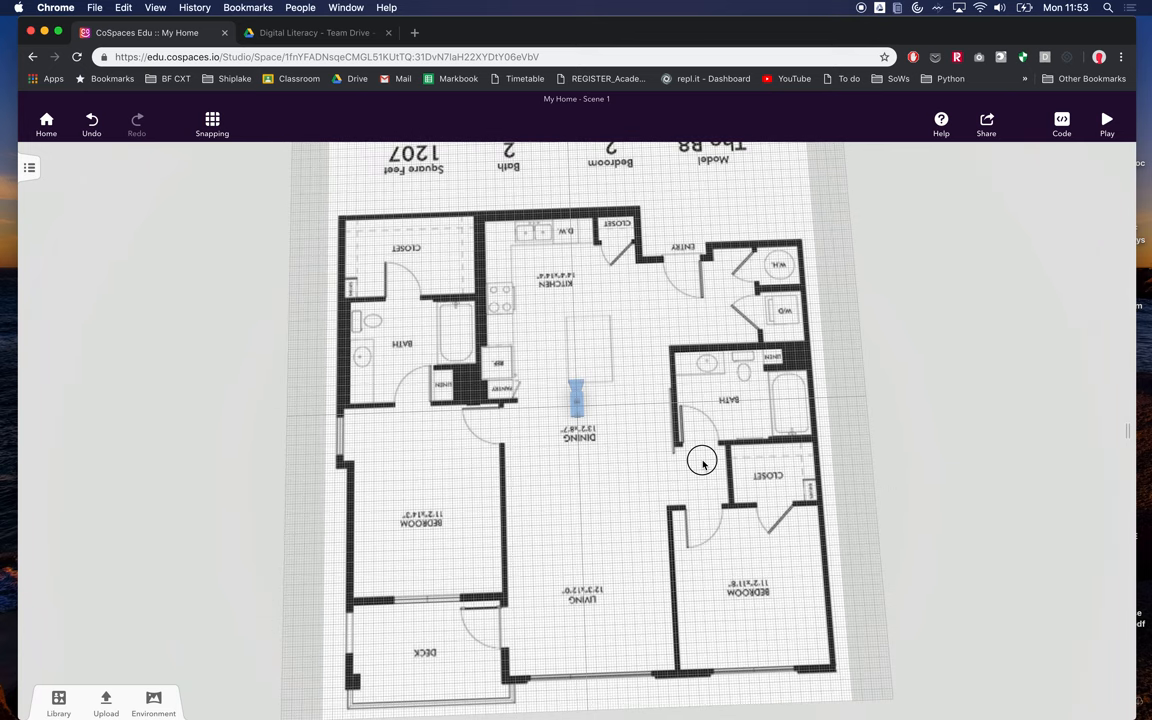
drag(704, 462, 718, 504)
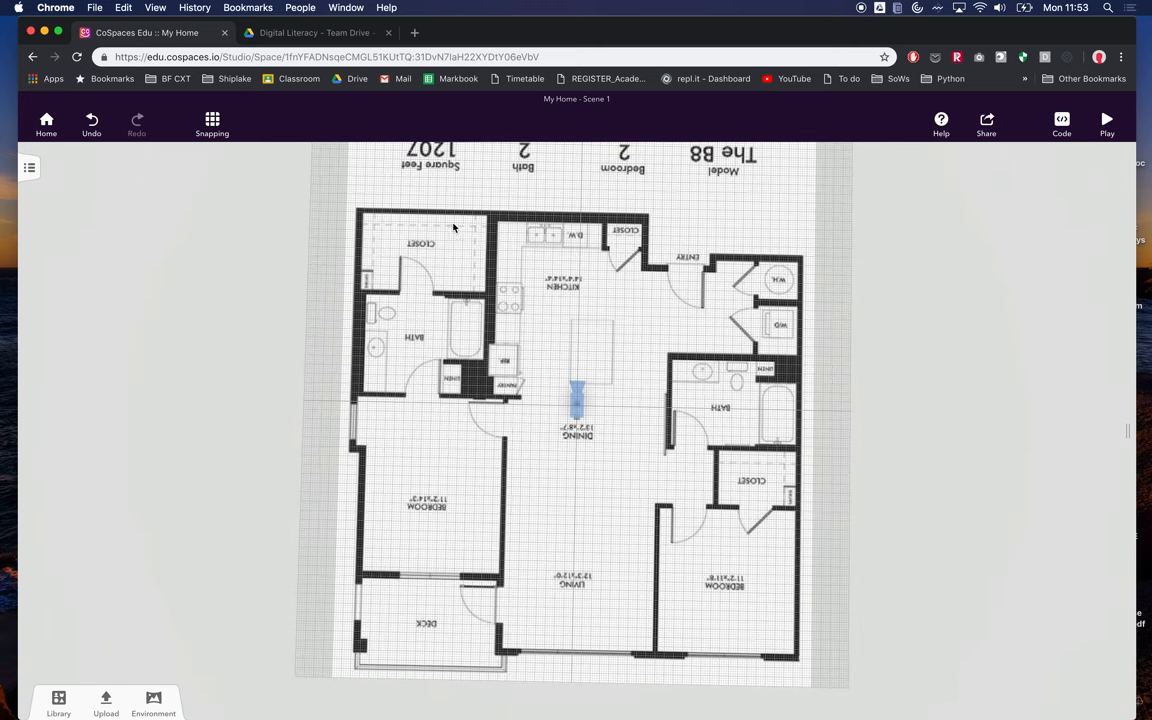
mouse_move(770, 488)
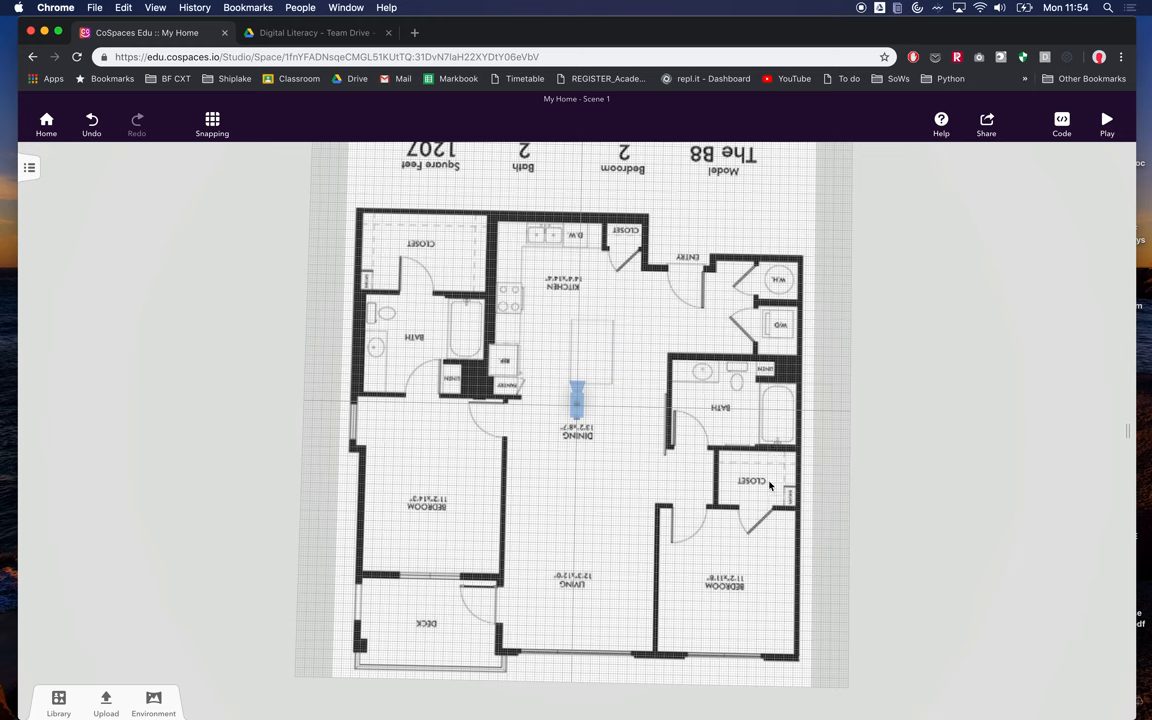
mouse_move(752, 490)
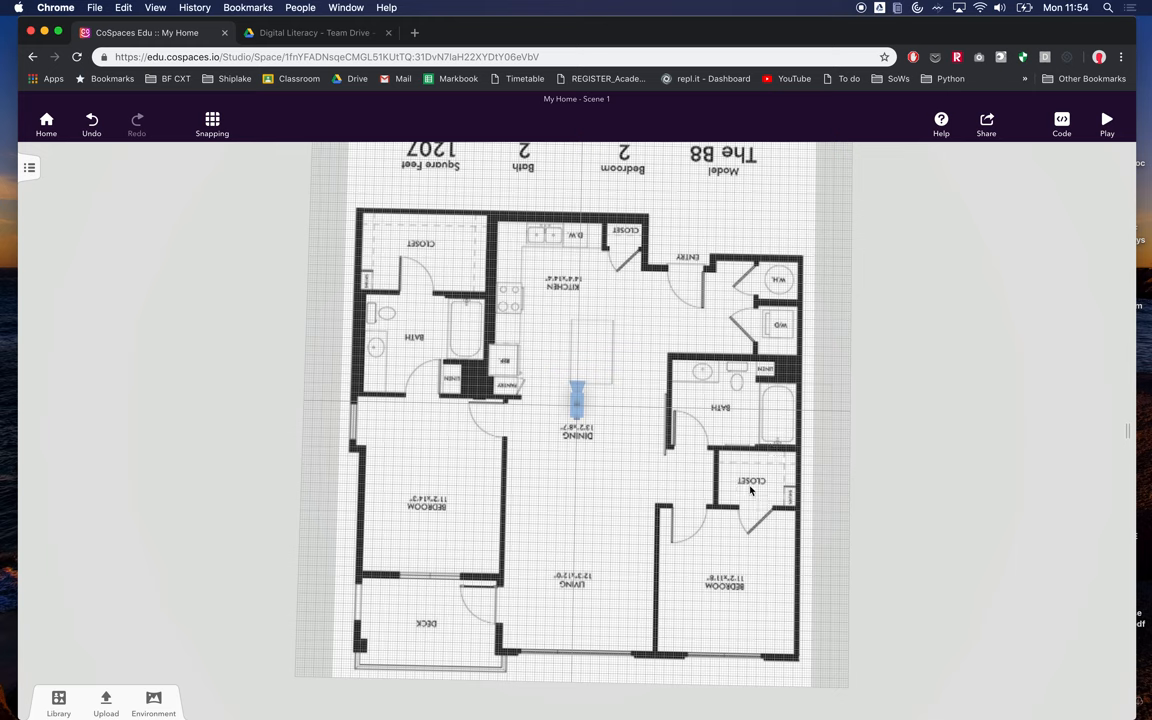
mouse_move(684, 616)
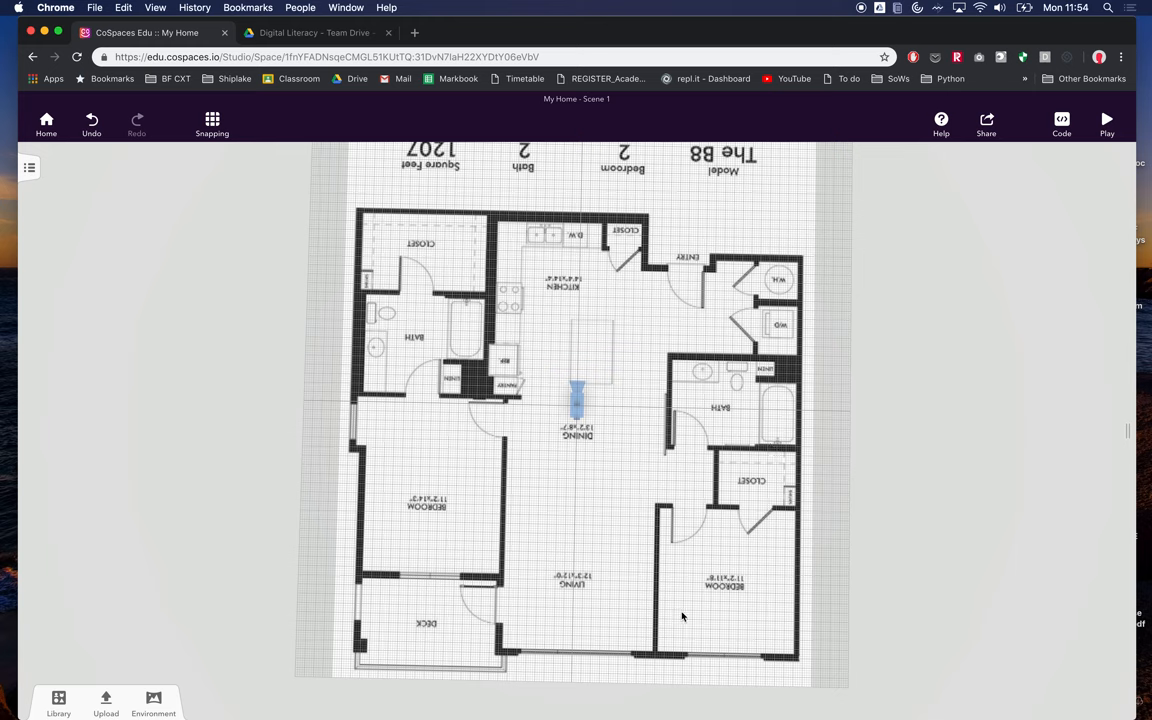
mouse_move(764, 668)
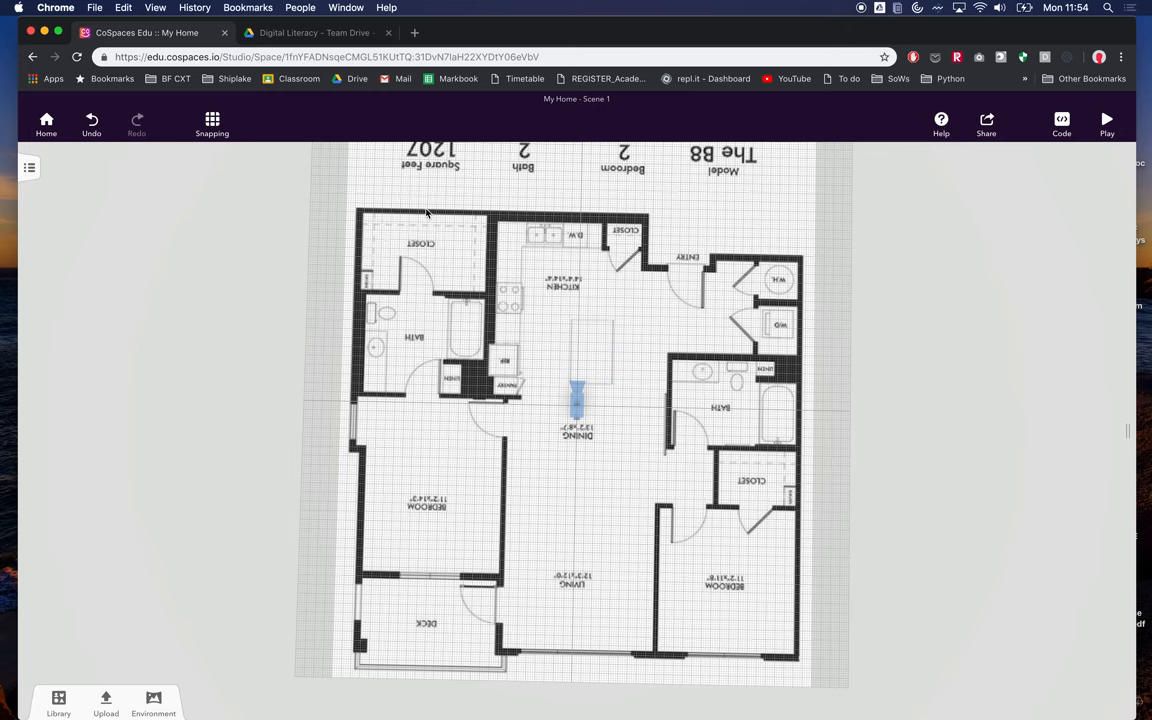
Add a brick wall from the Building library and rotate it horizontal above the left bedroom.
click(58, 700)
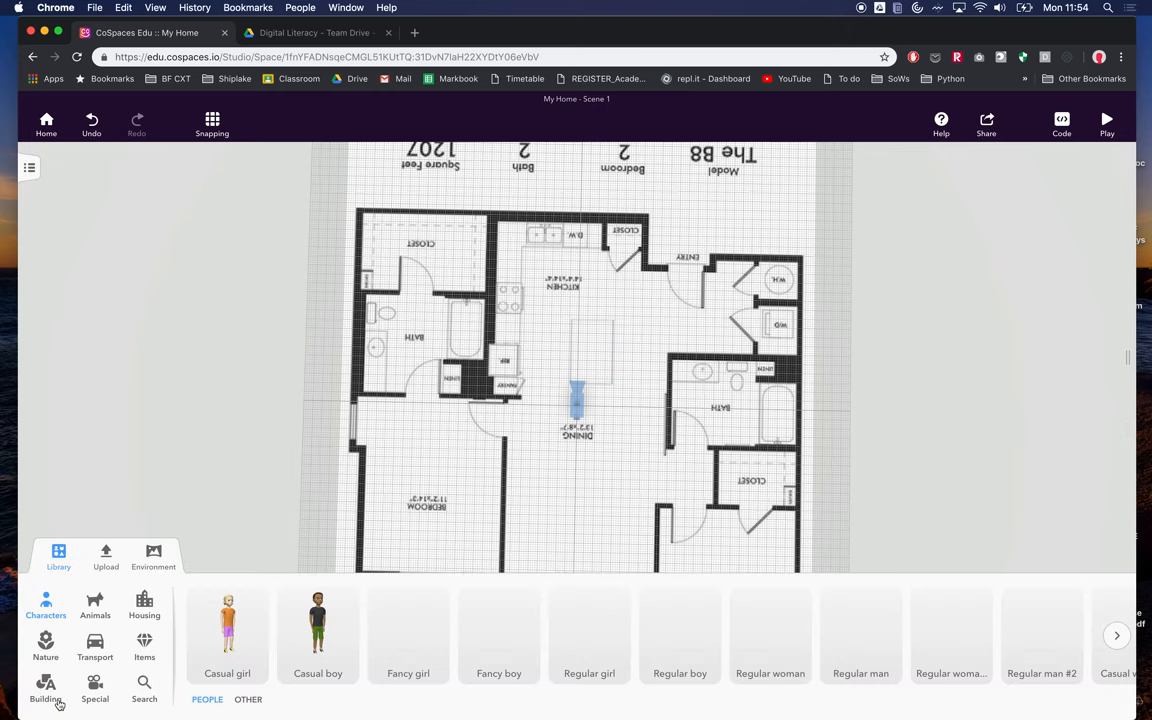
click(144, 600)
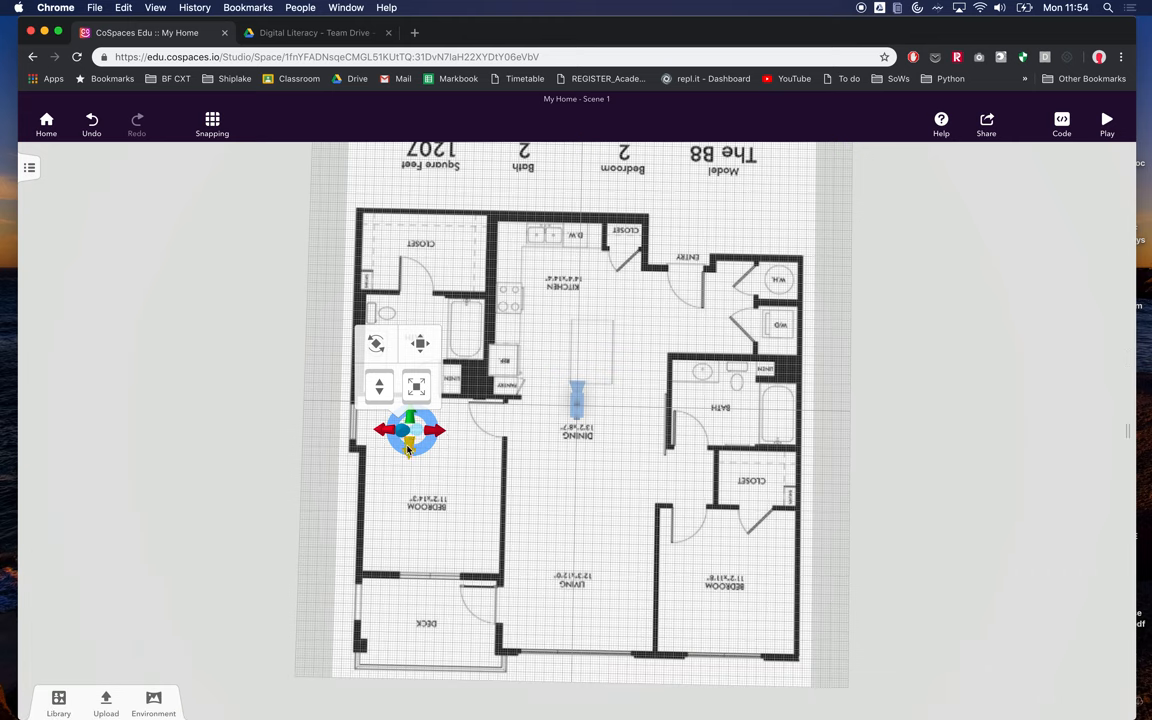
click(408, 448)
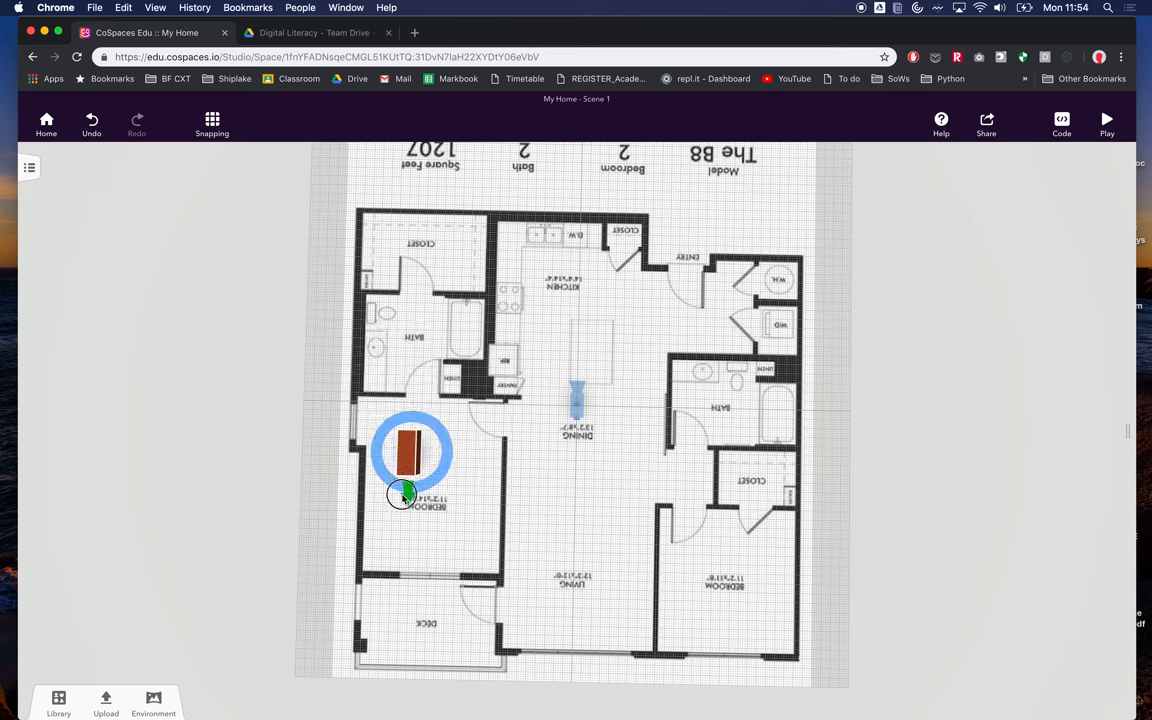
drag(400, 496, 504, 450)
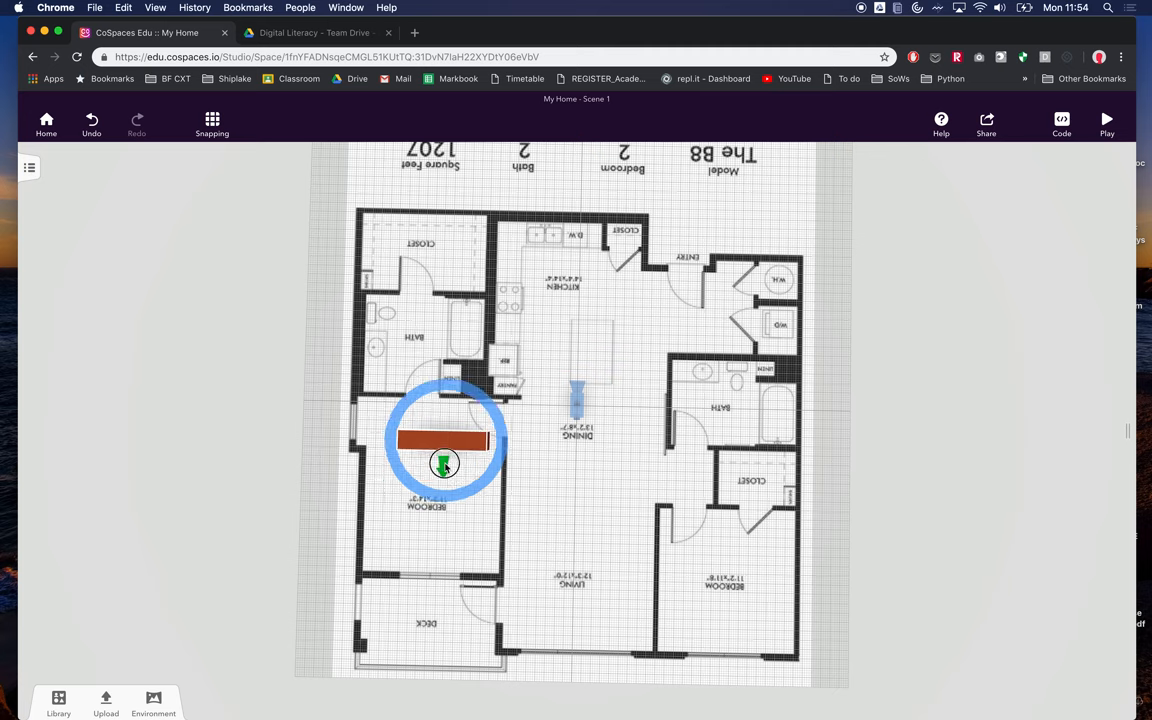
click(444, 462)
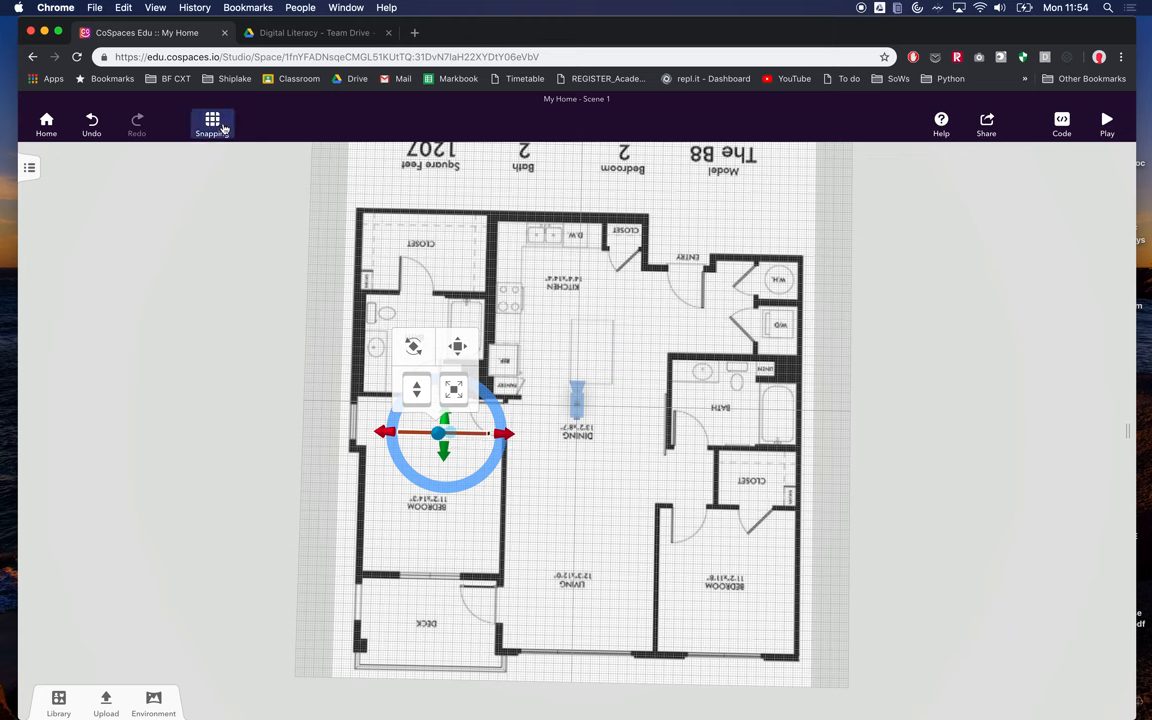
Set grid snapping to one-metre steps.
click(212, 122)
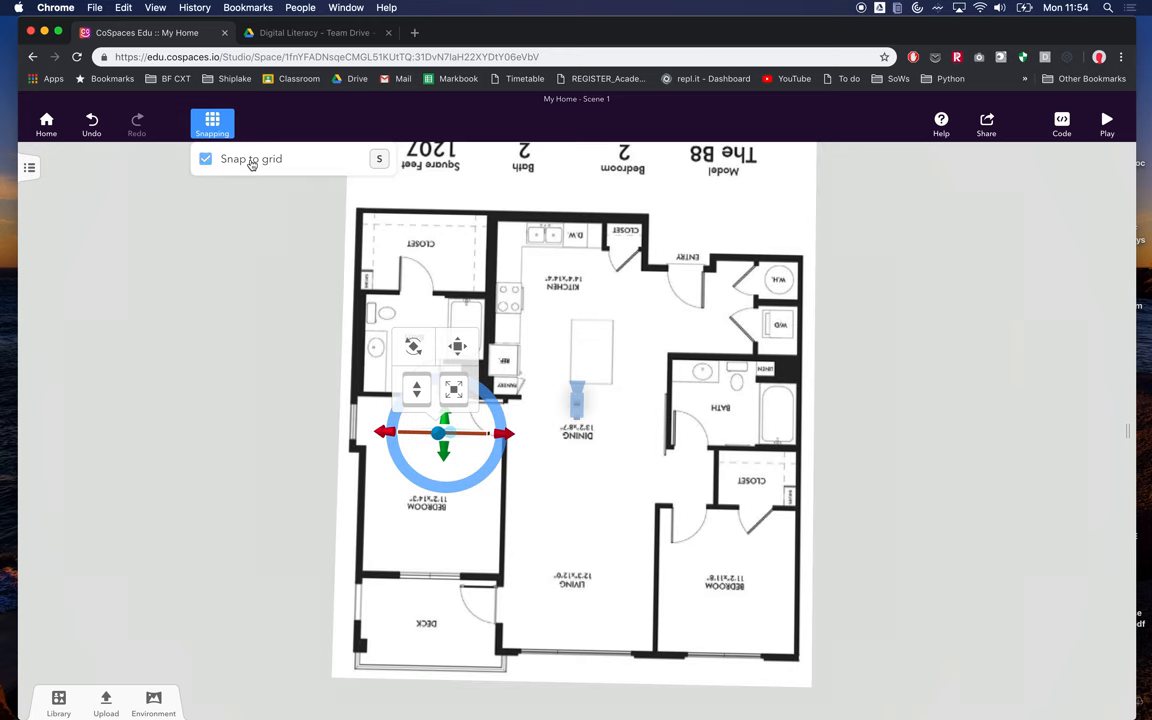
click(204, 160)
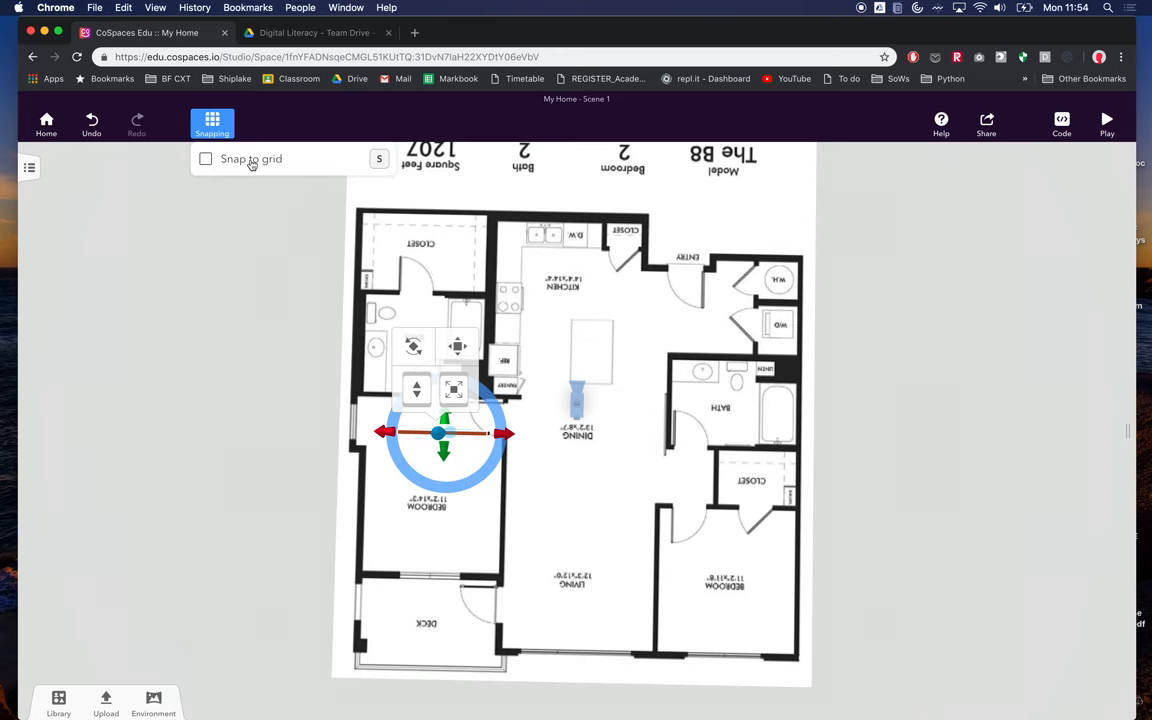
click(204, 160)
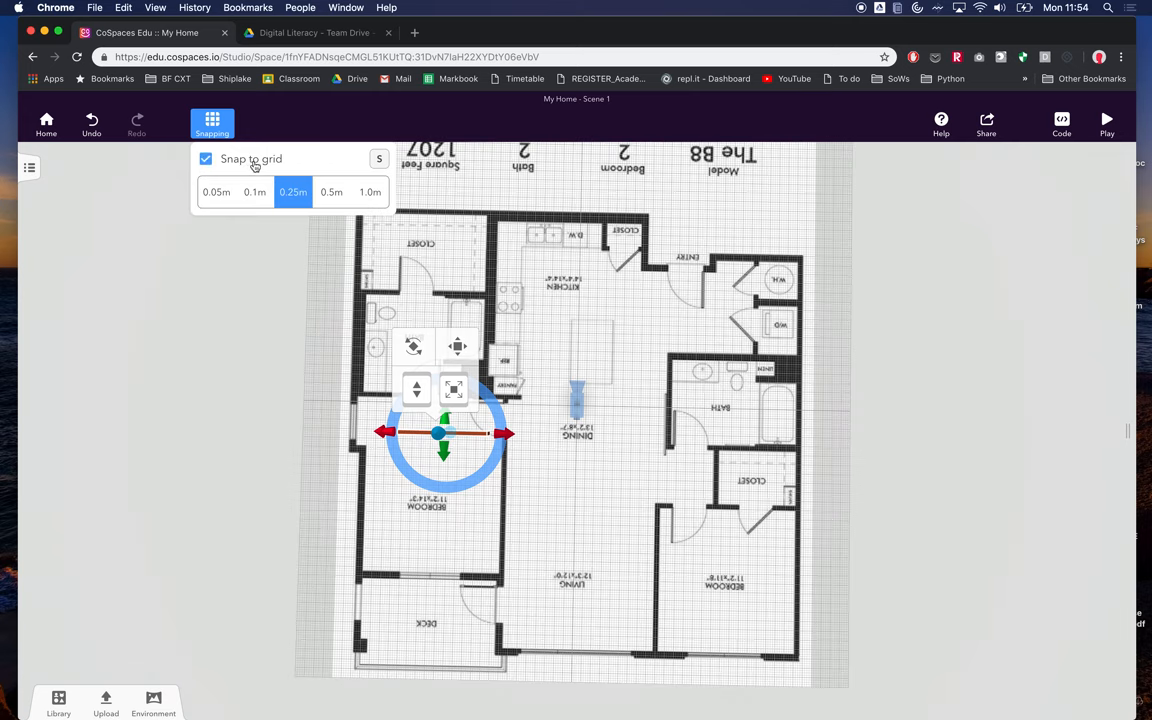
click(368, 192)
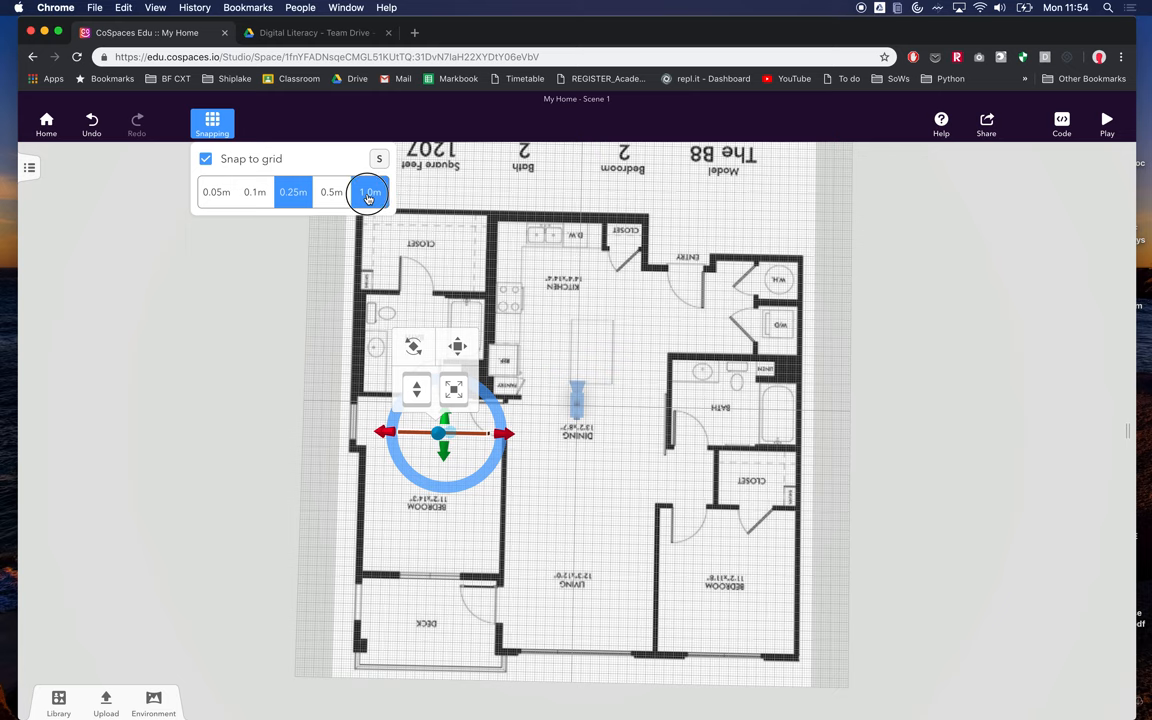
click(368, 192)
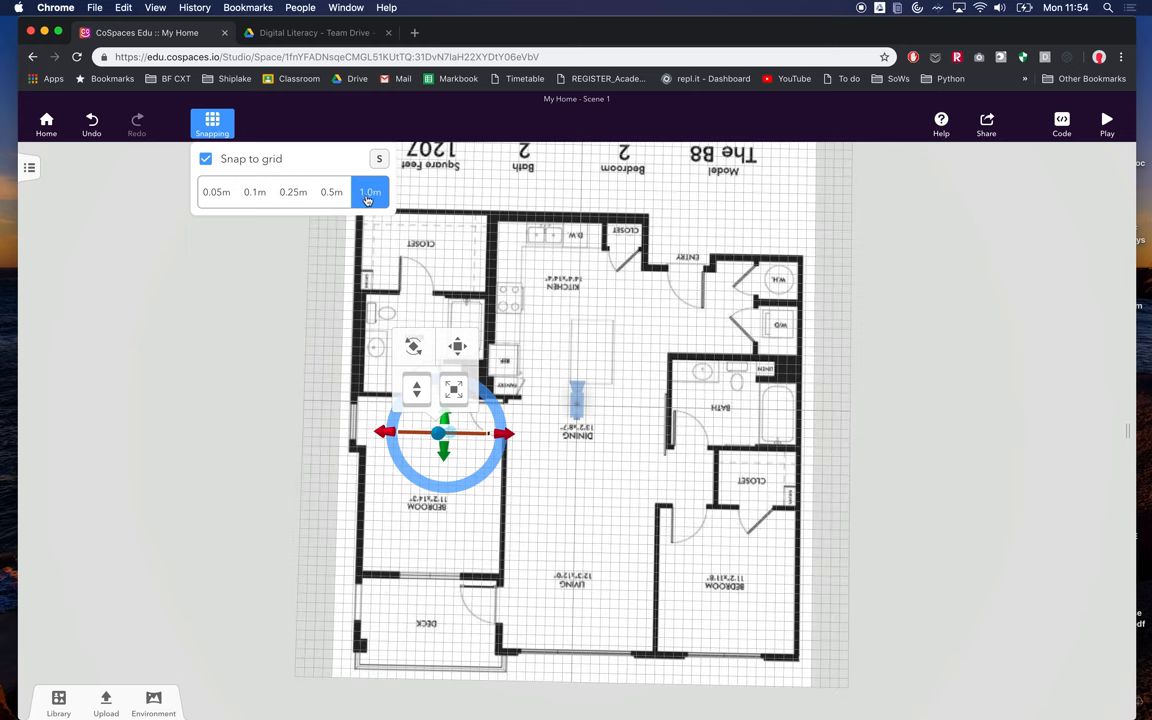
click(292, 192)
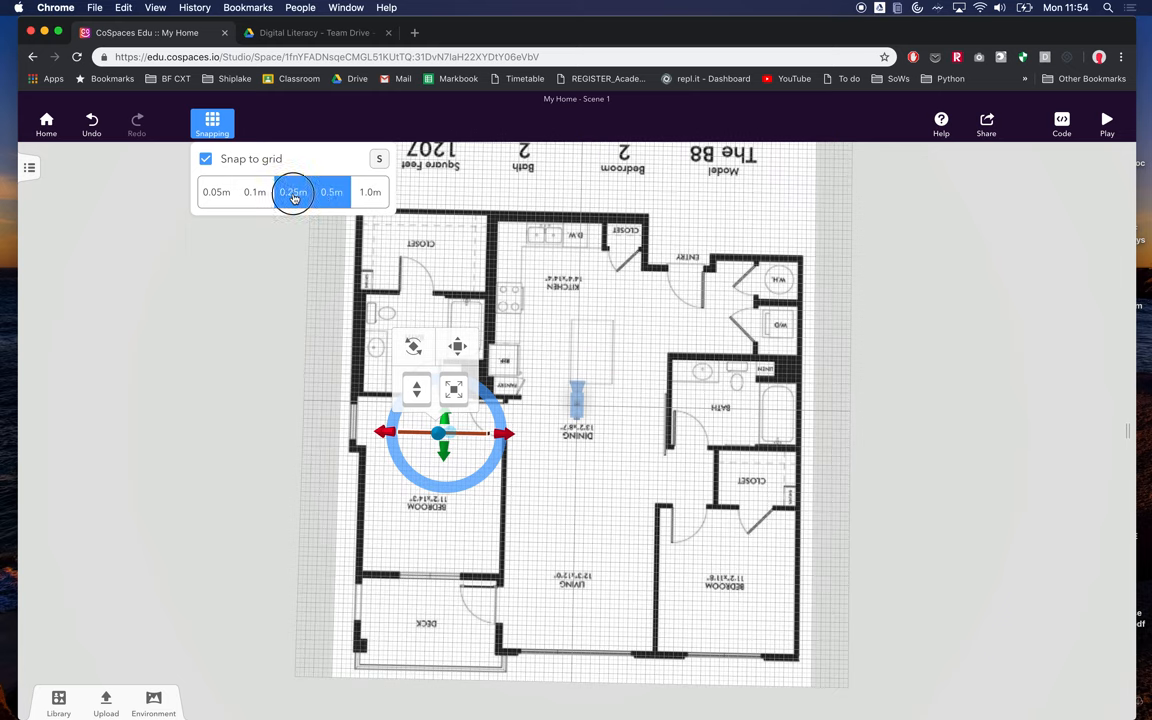
click(370, 192)
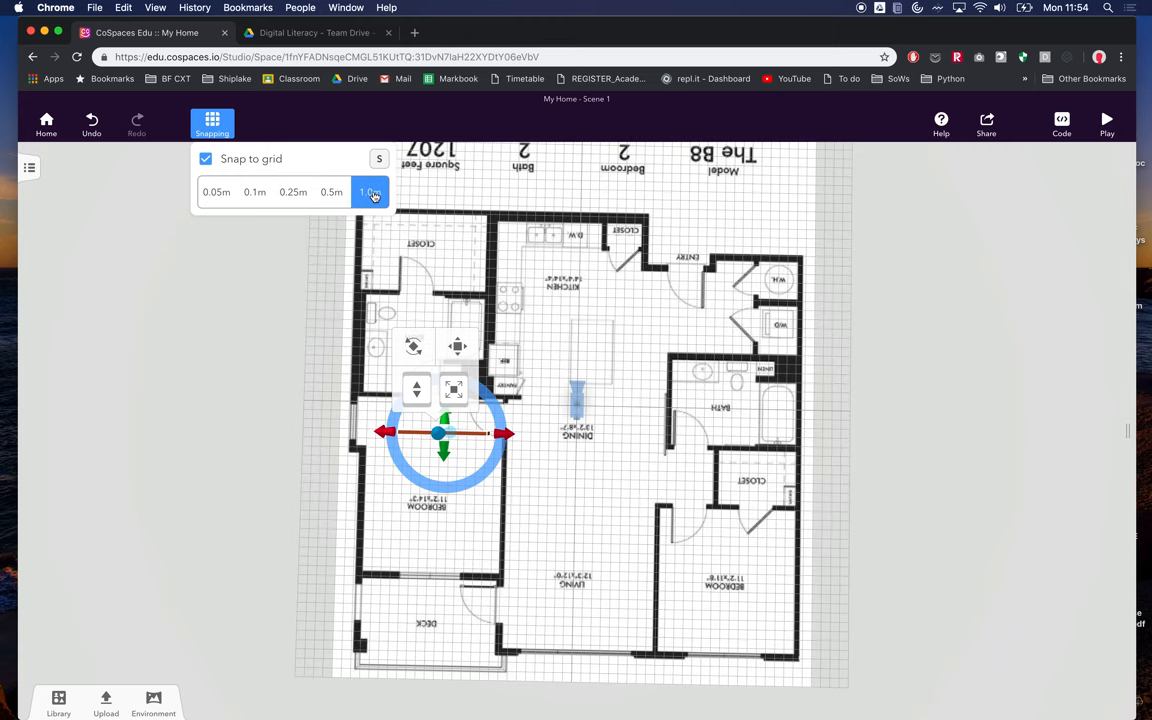
click(332, 192)
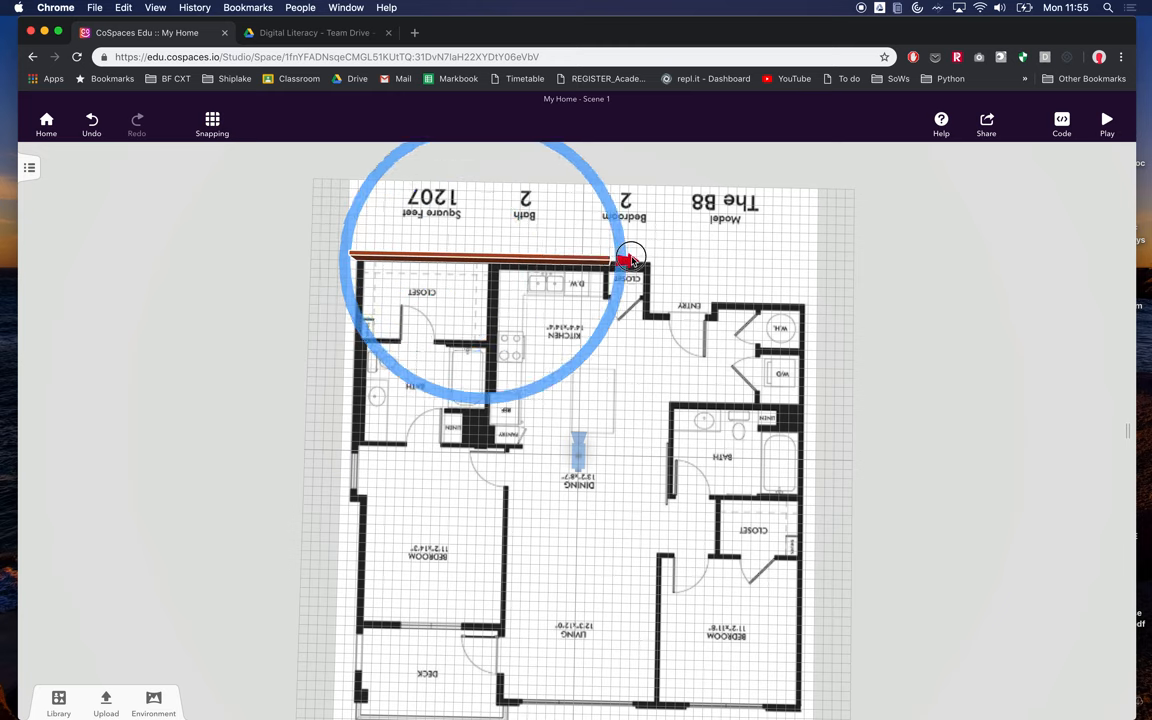
Stretch the brick wall along the plan's whole top edge and raise it tall.
drag(630, 258, 668, 258)
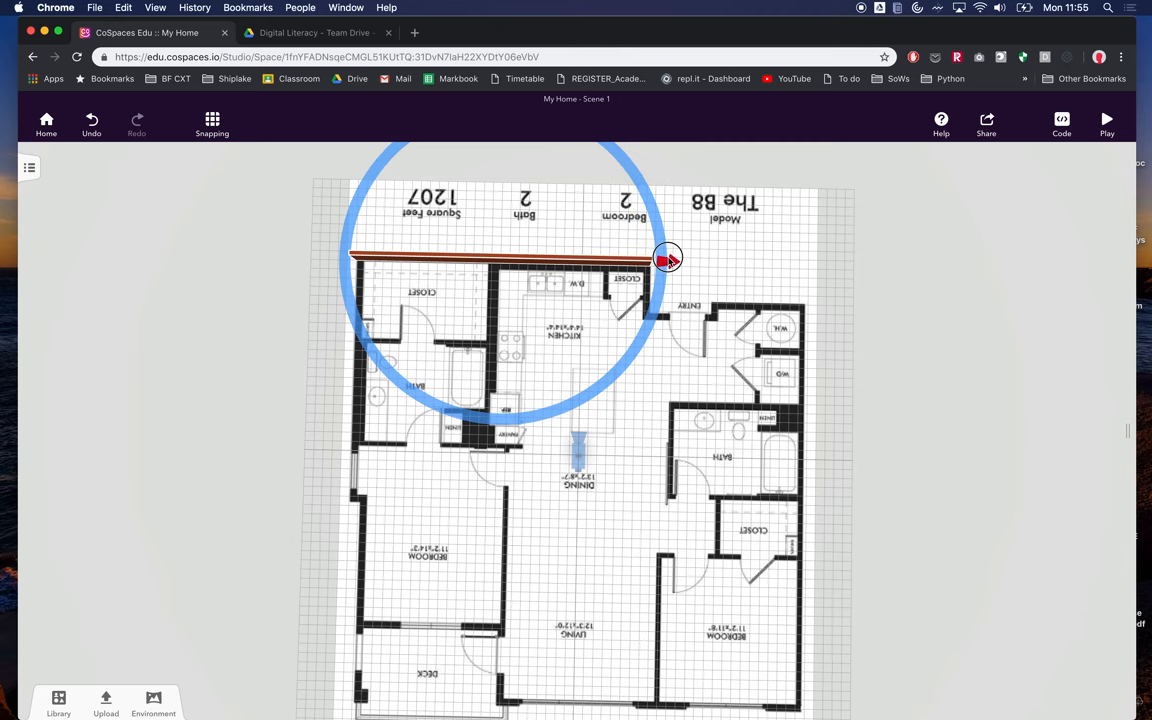
click(668, 258)
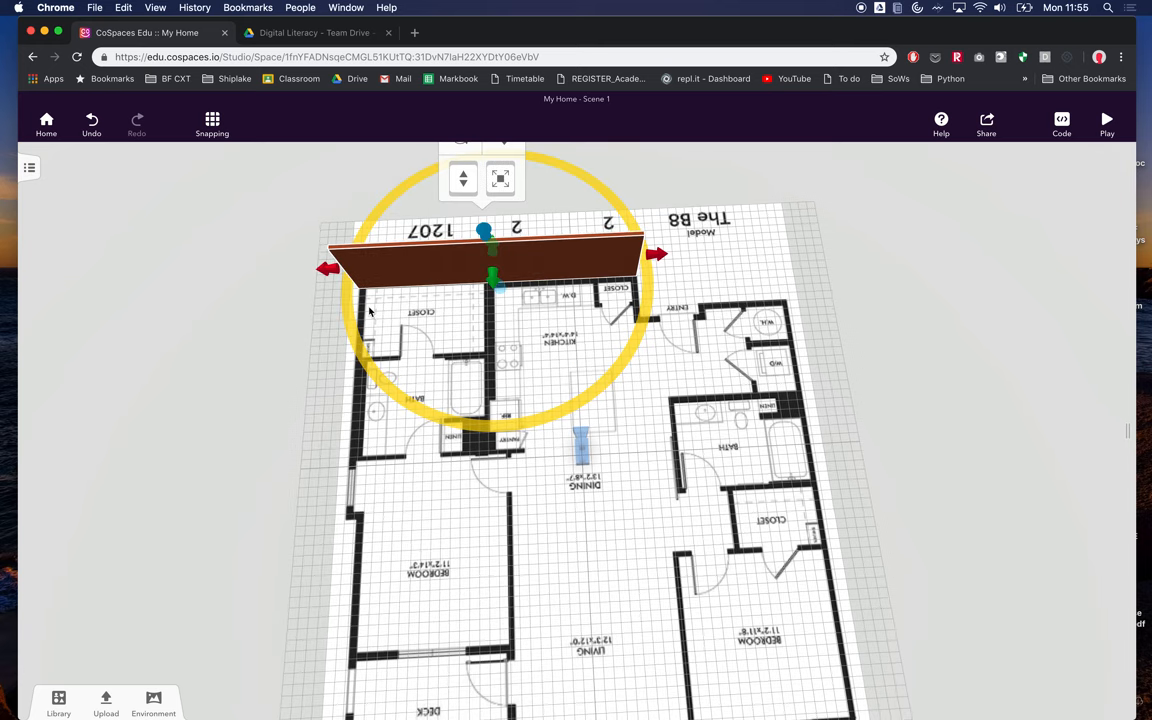
mouse_move(352, 464)
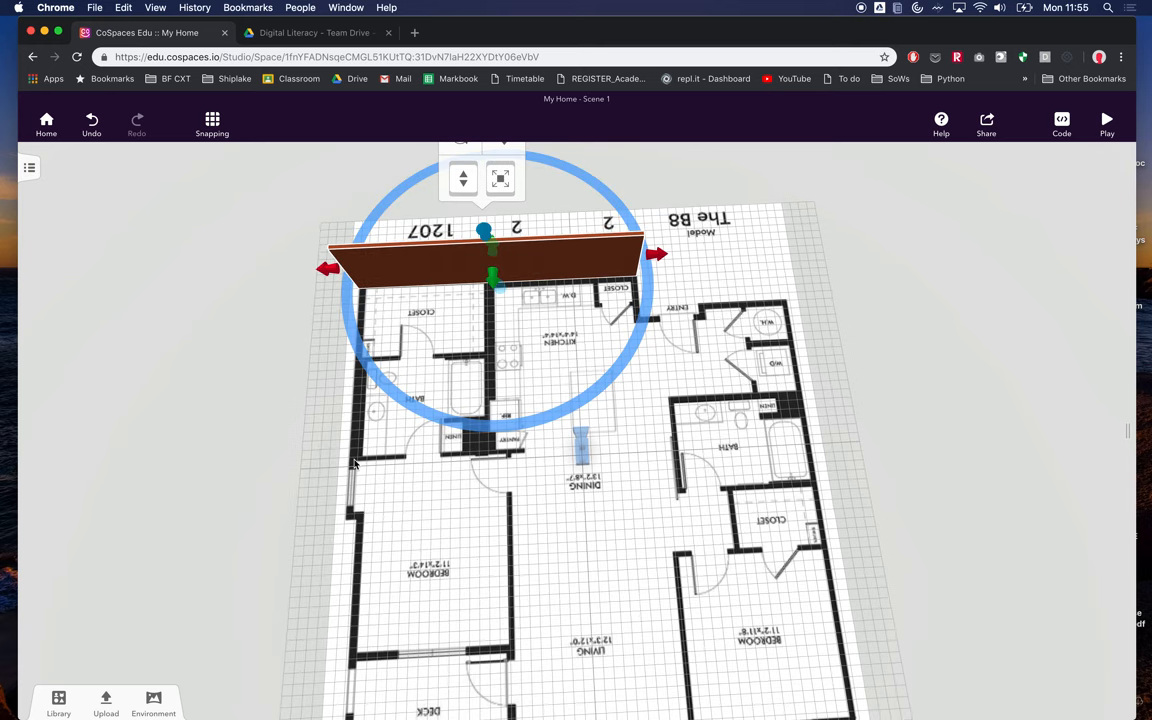
Duplicate the top wall, turn the copy 90° and run it down the plan's left edge.
right_click(484, 264)
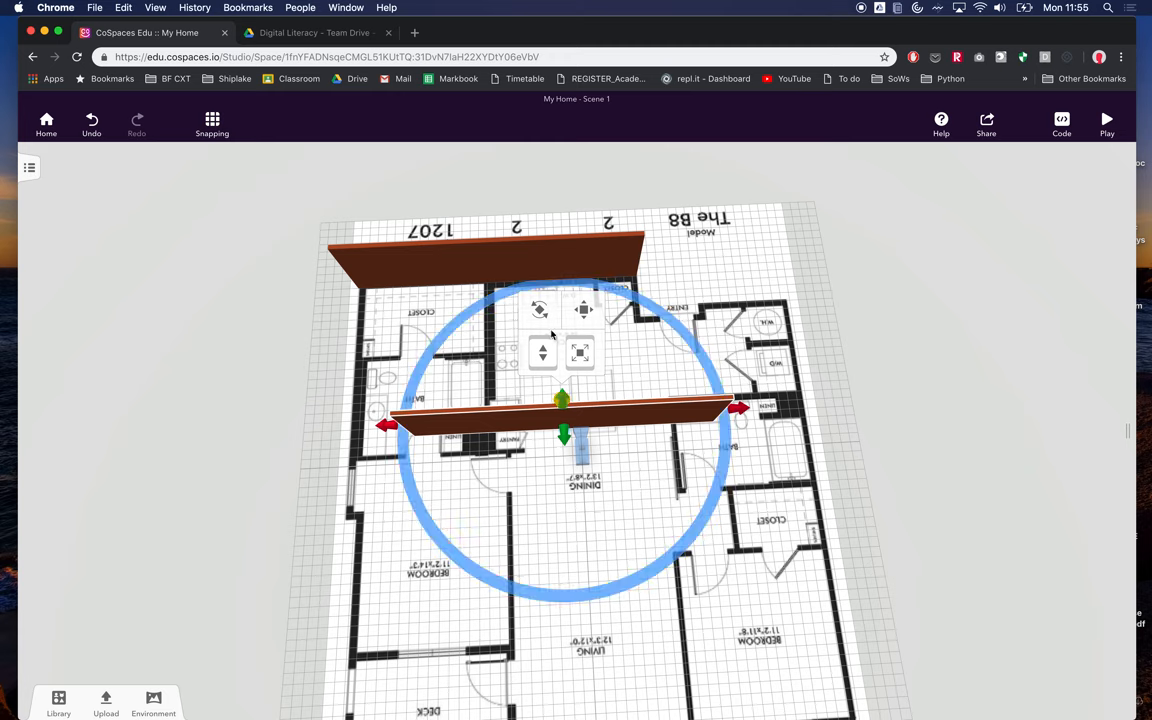
click(540, 308)
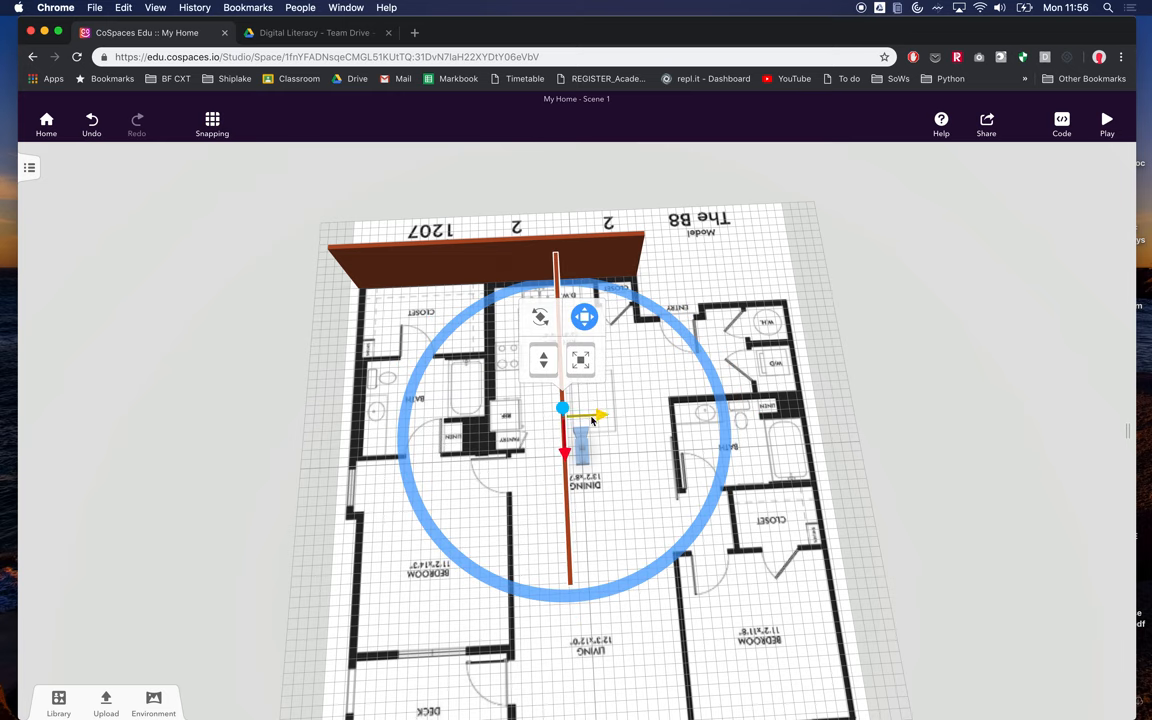
drag(564, 408, 344, 418)
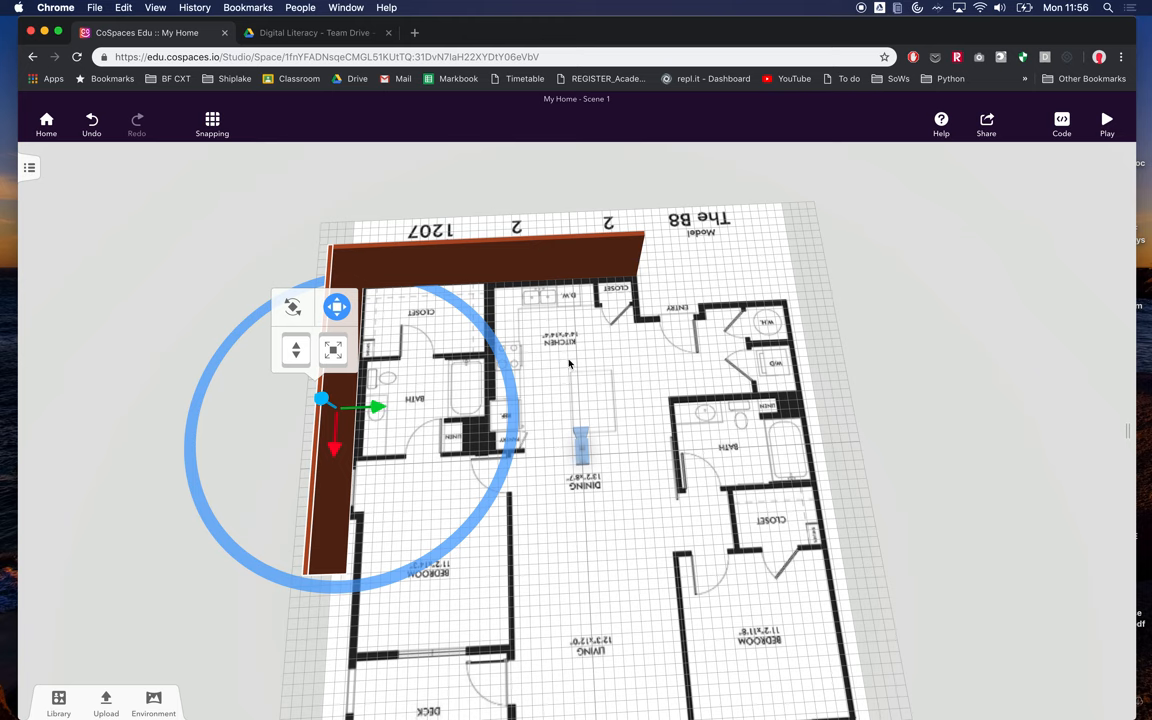
click(212, 124)
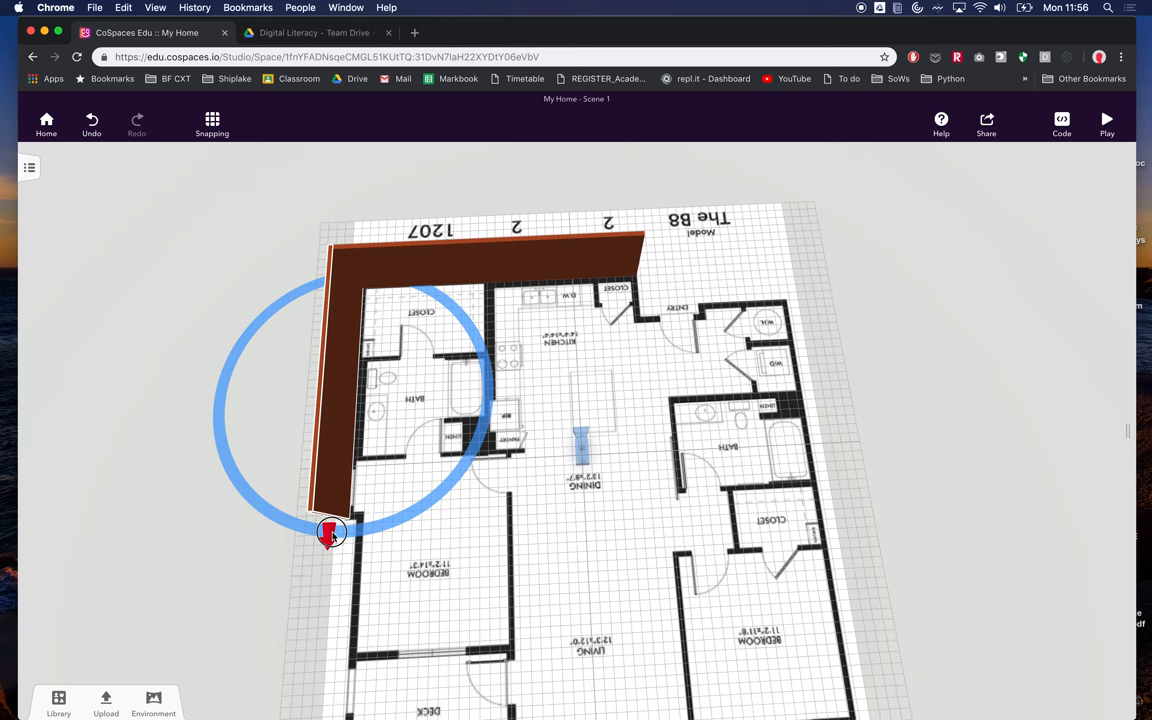
click(332, 532)
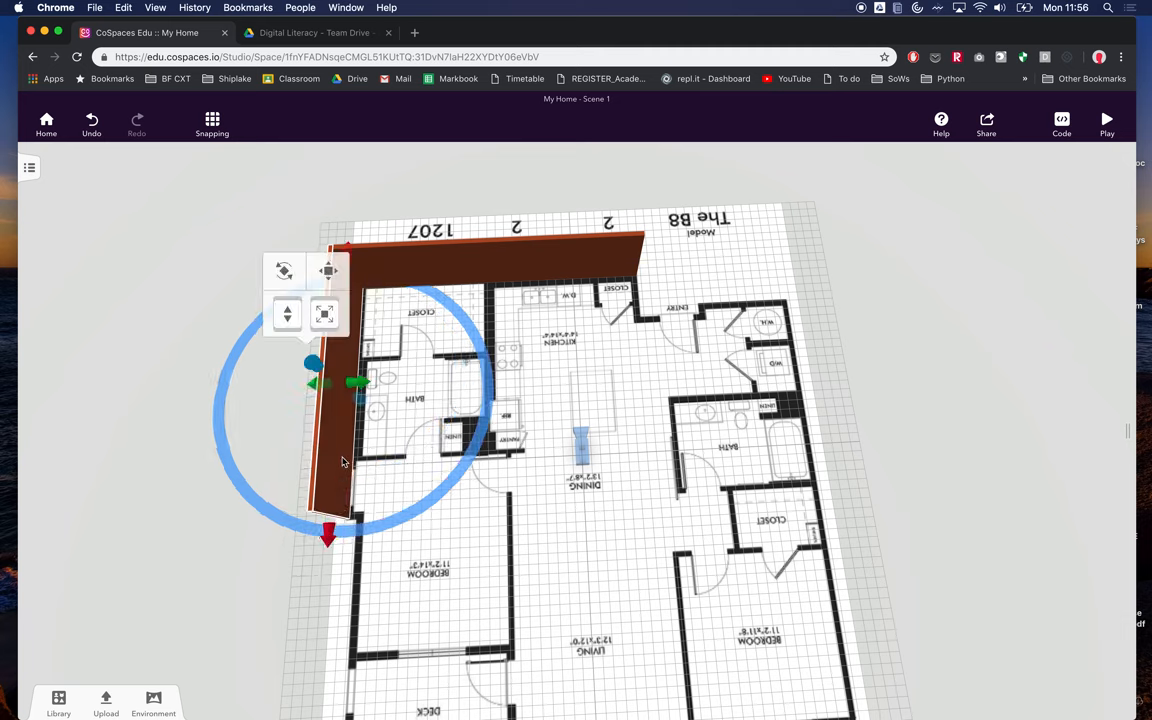
mouse_move(350, 448)
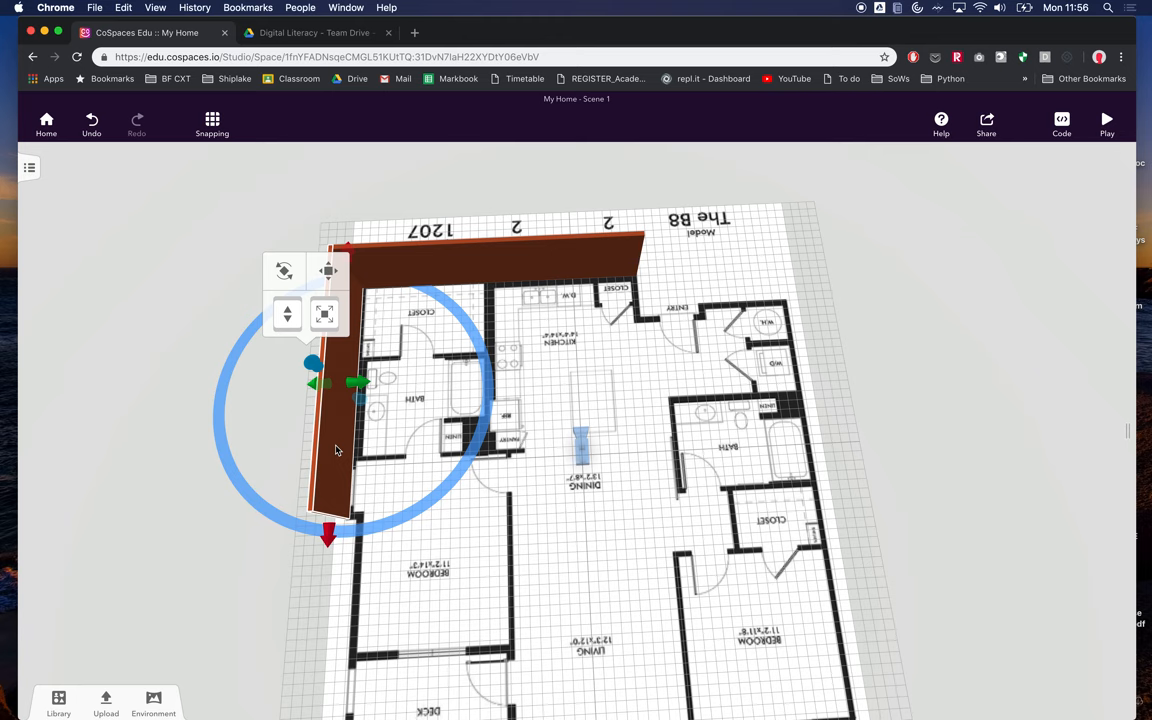
mouse_move(544, 380)
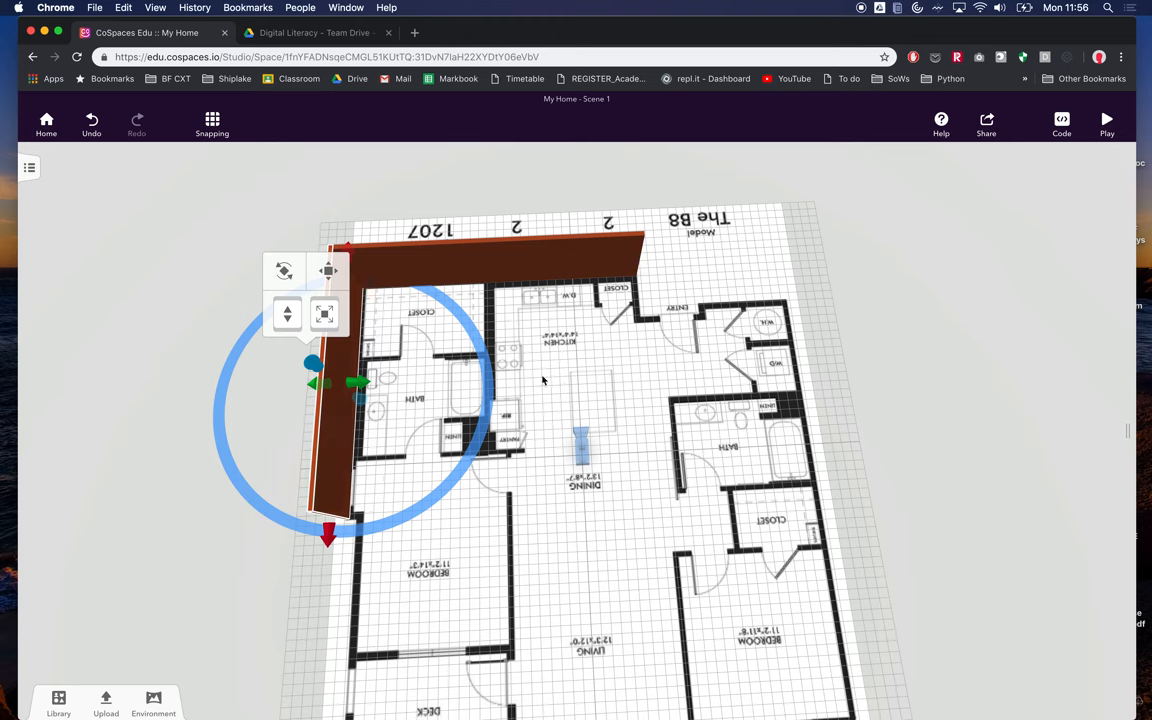
mouse_move(644, 316)
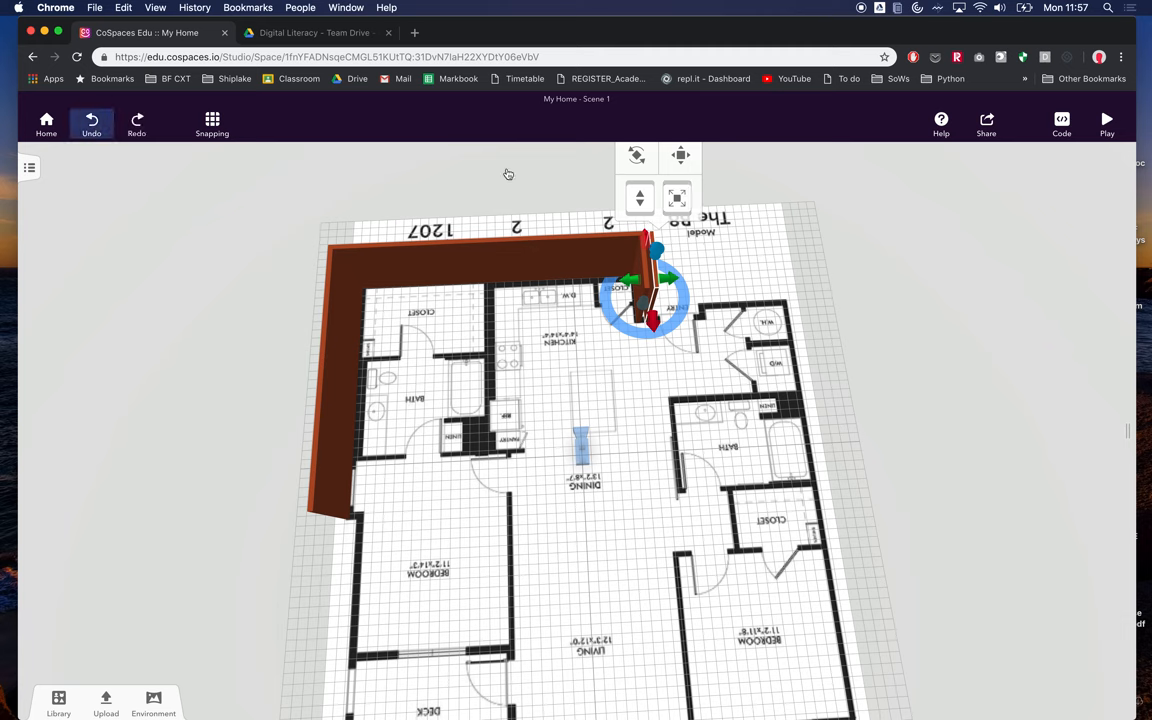
Turn a duplicated short wall piece sideways and move it to the top wall's right end.
click(680, 168)
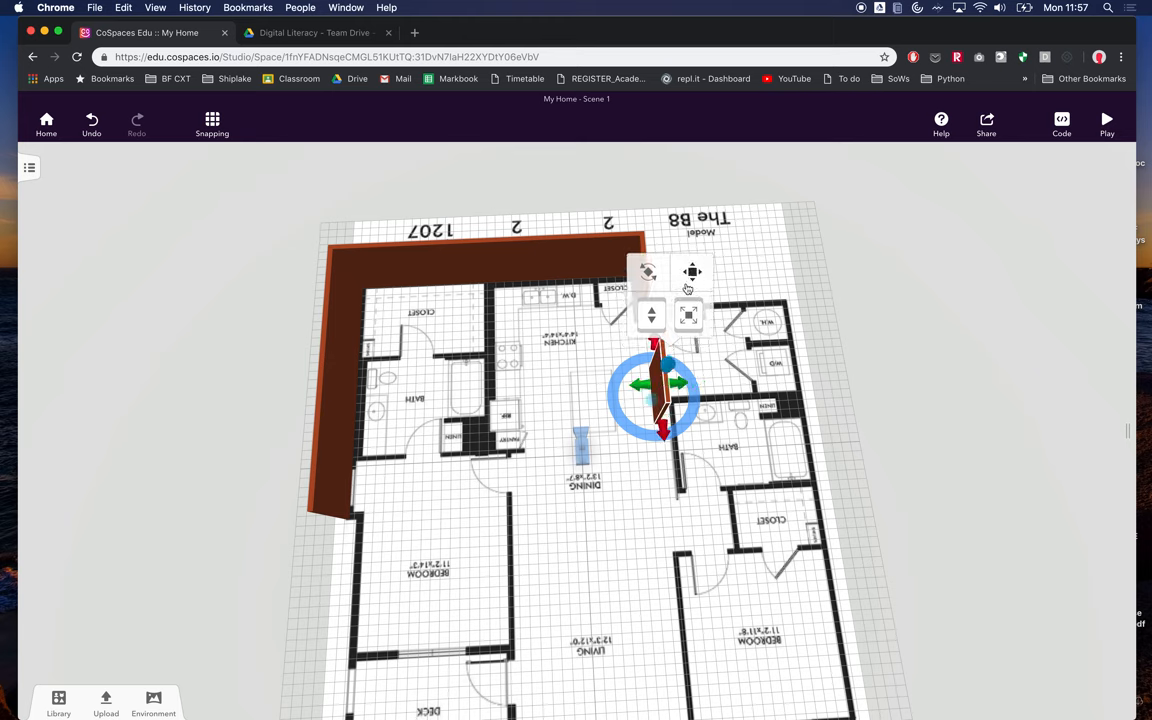
click(648, 272)
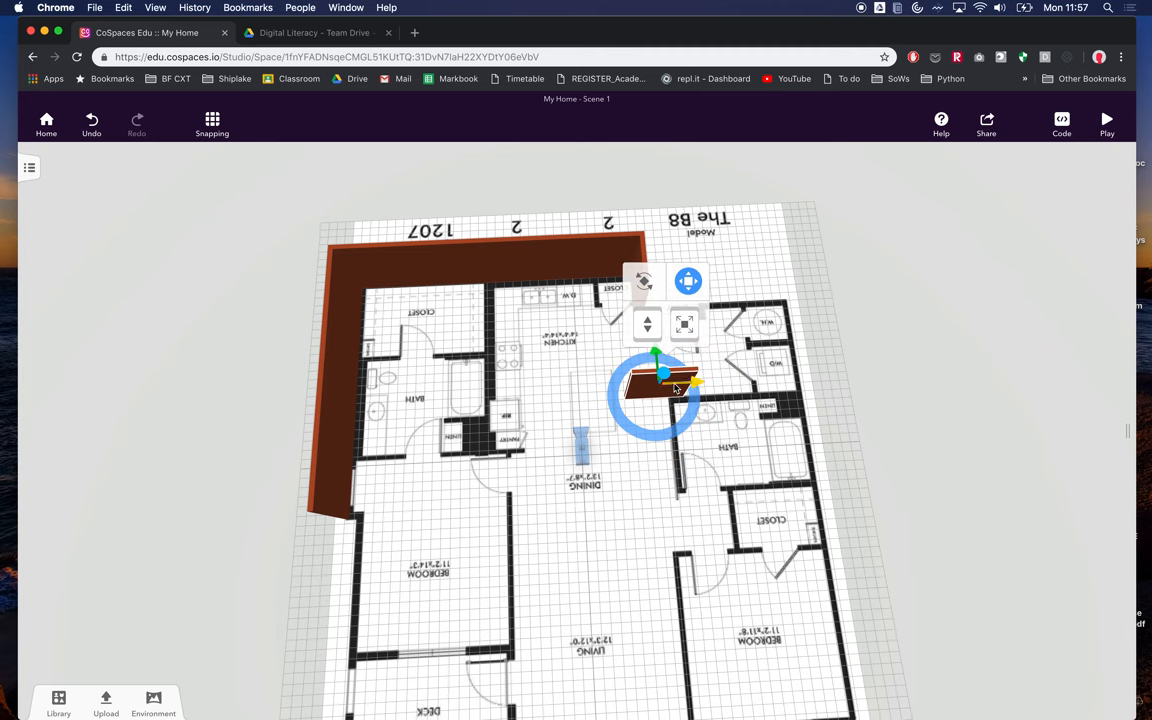
drag(656, 384, 680, 320)
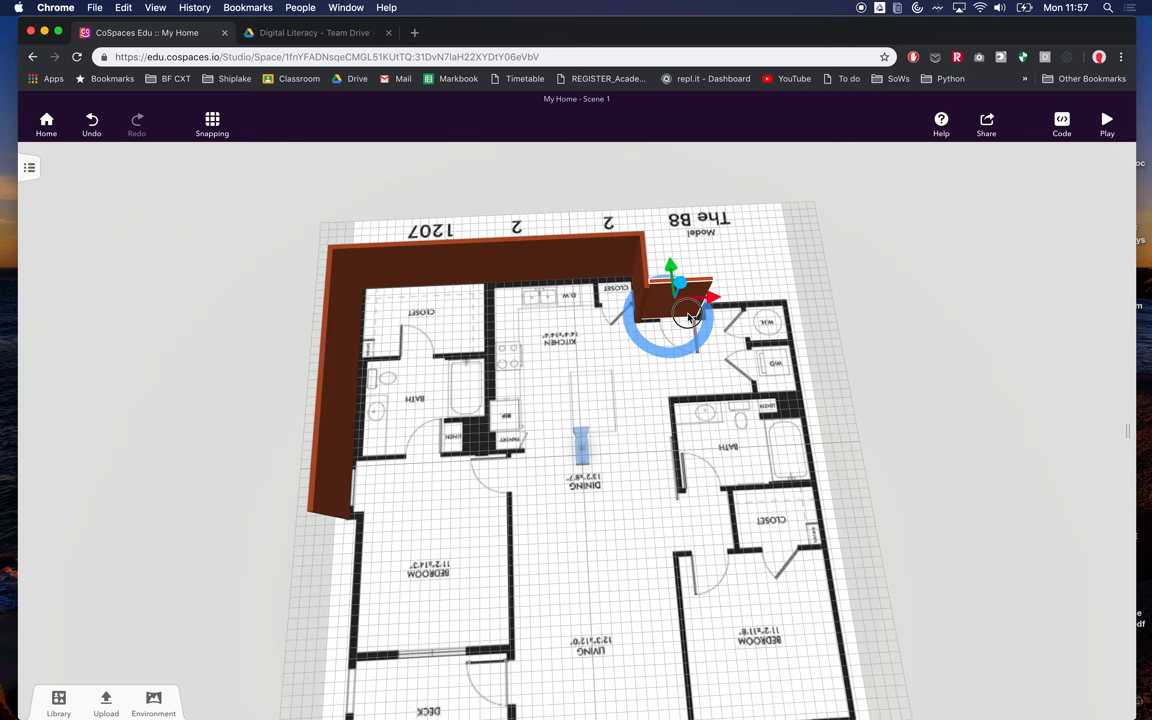
drag(688, 316, 710, 308)
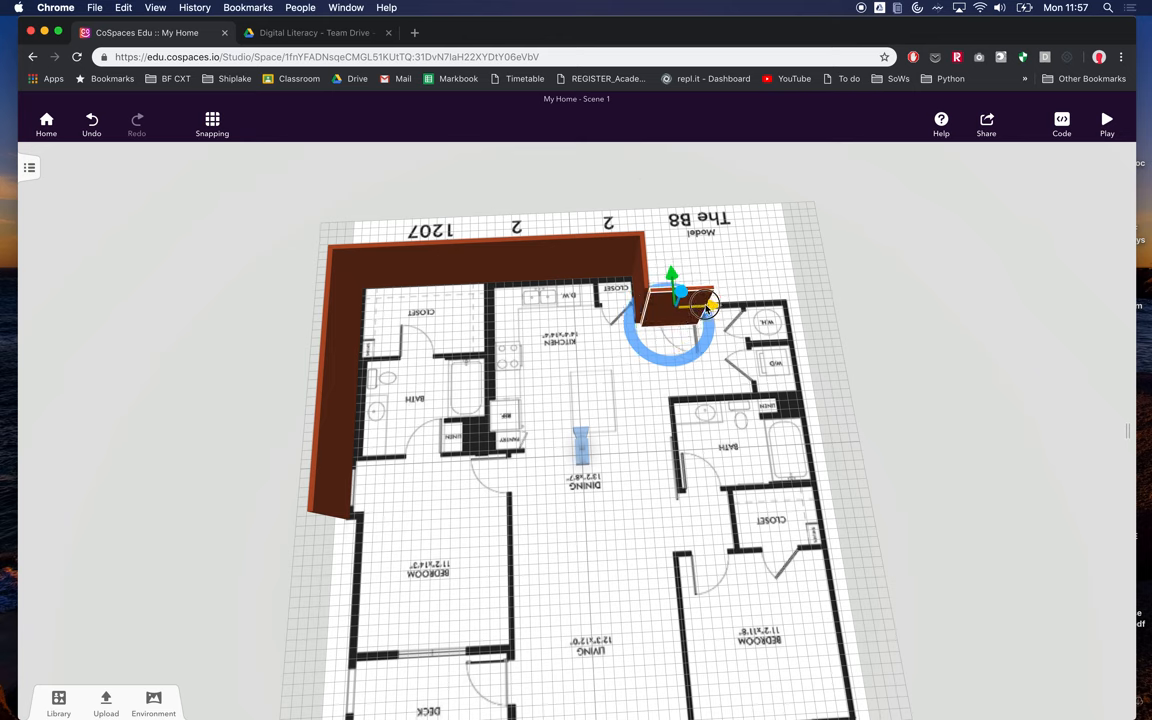
Set snapping to half-metre steps.
click(212, 124)
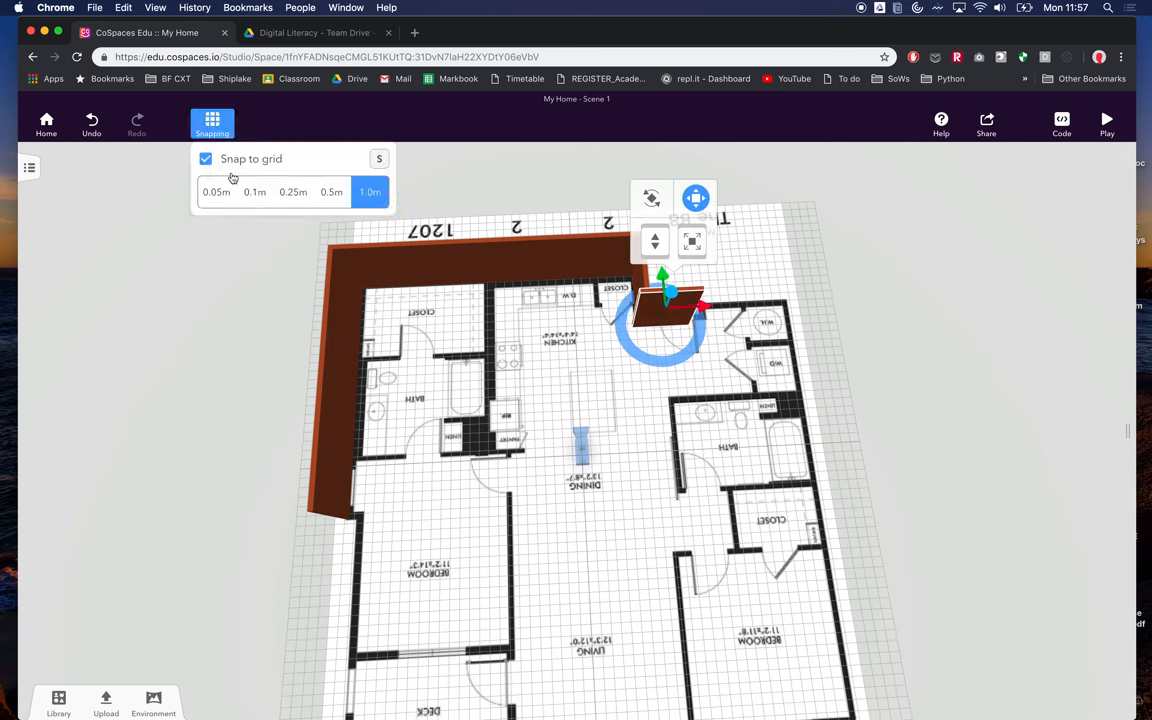
click(332, 192)
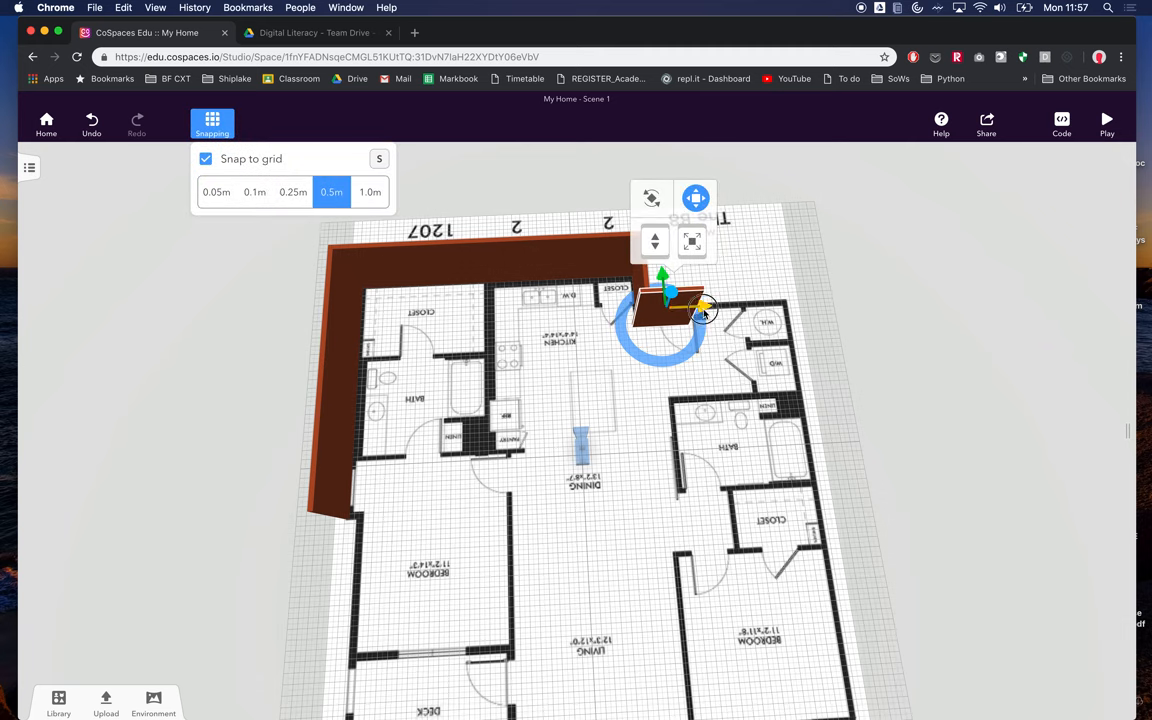
click(212, 124)
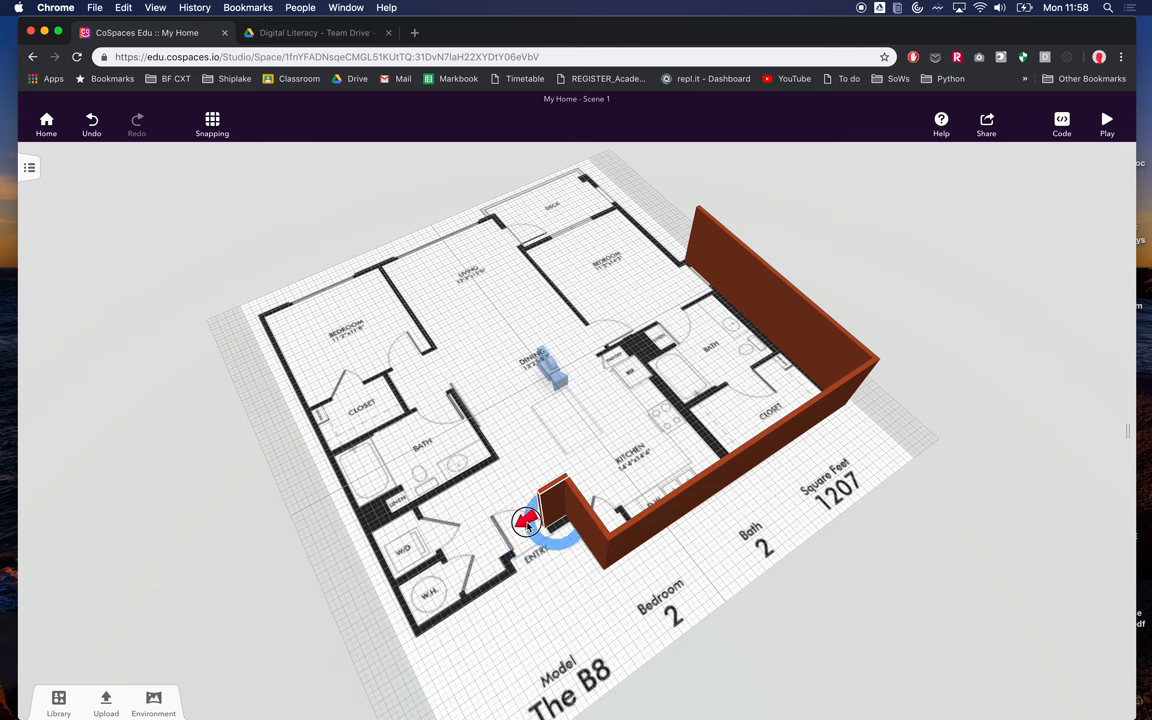
Adjust the short wall piece into position beside the third one near the closet.
click(528, 520)
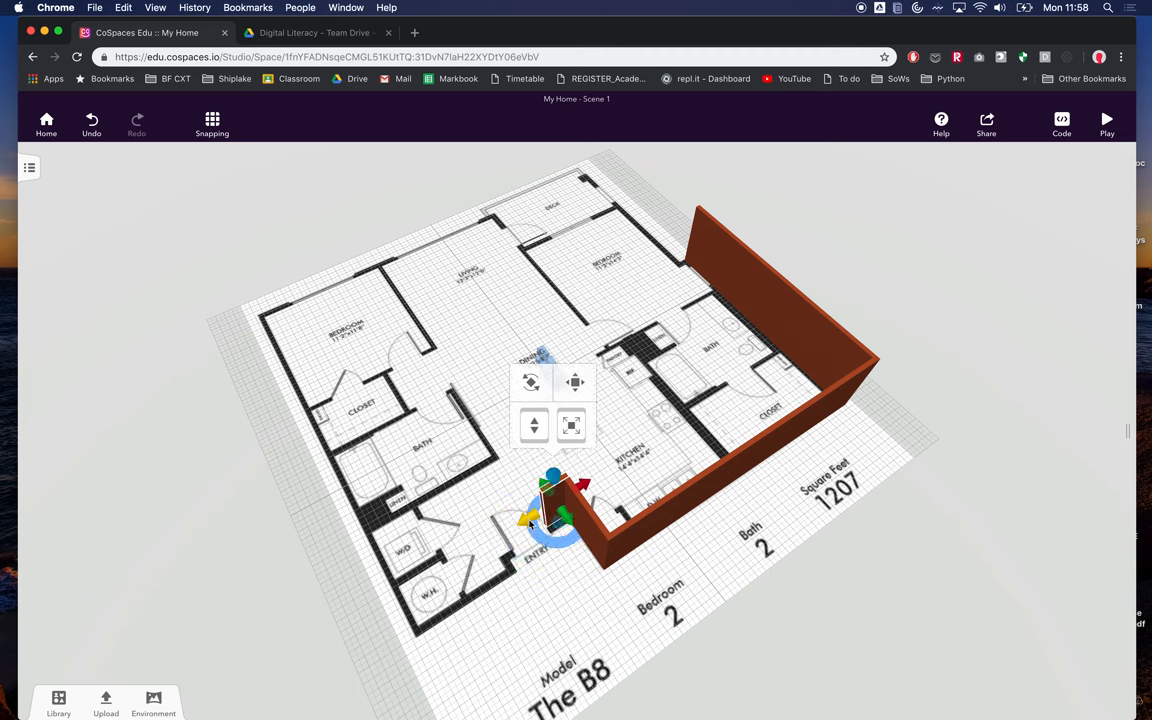
right_click(556, 516)
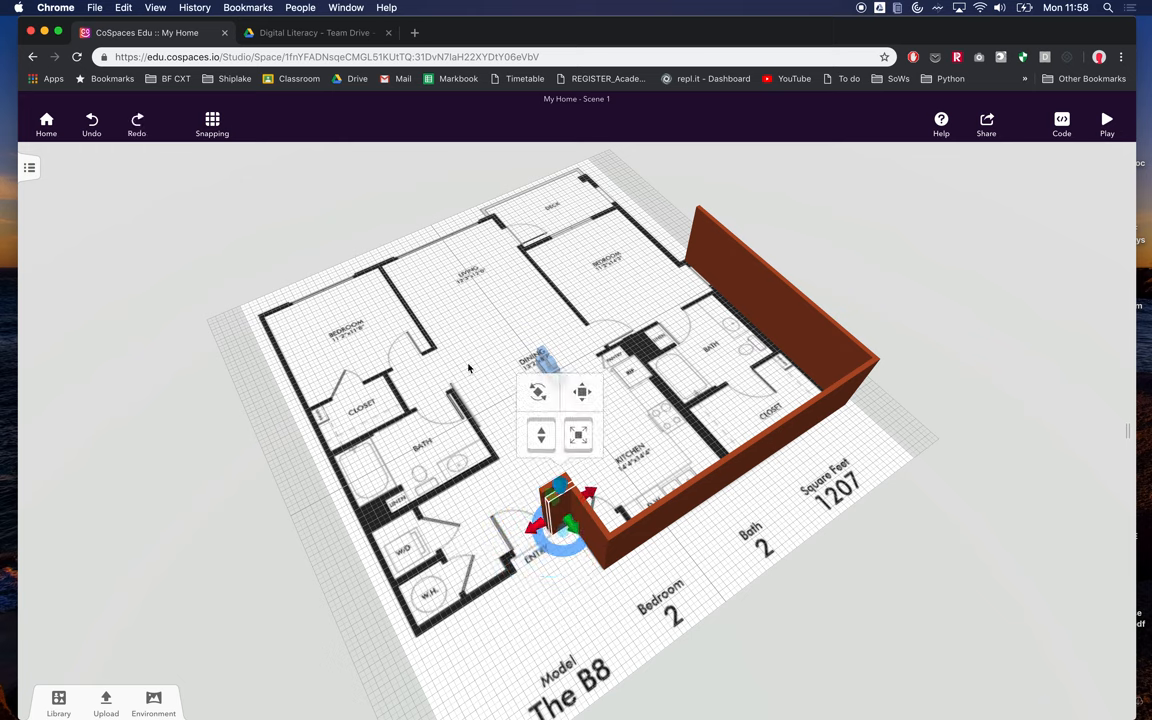
click(582, 404)
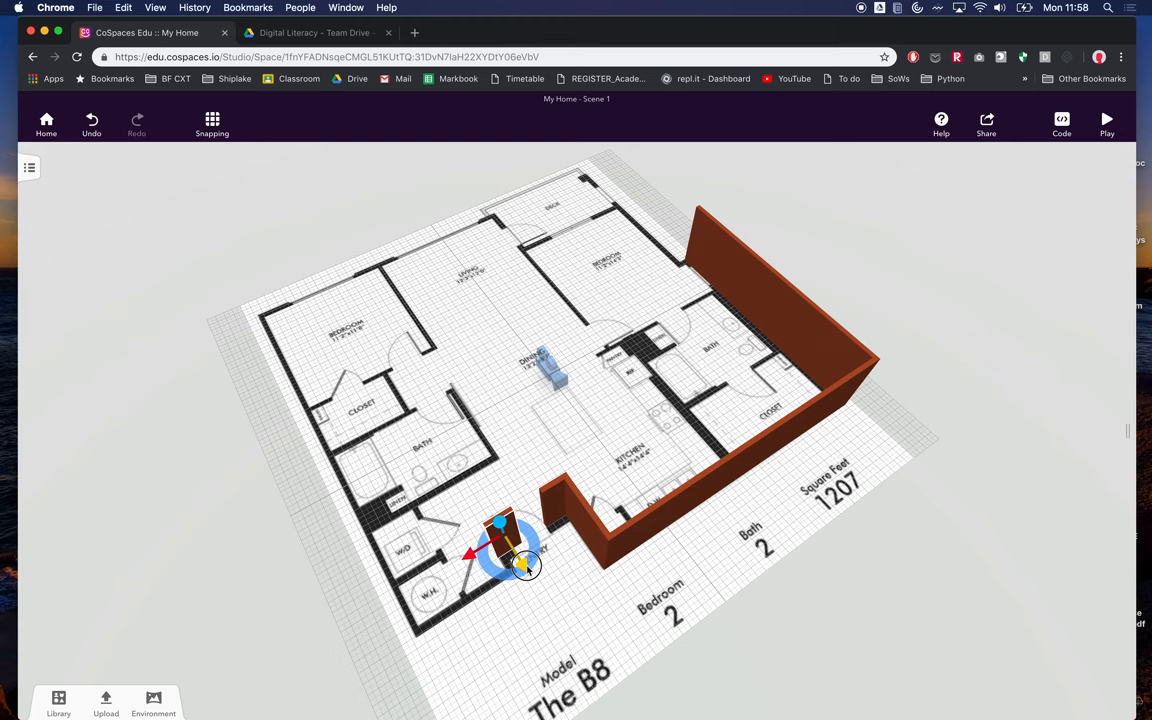
click(524, 564)
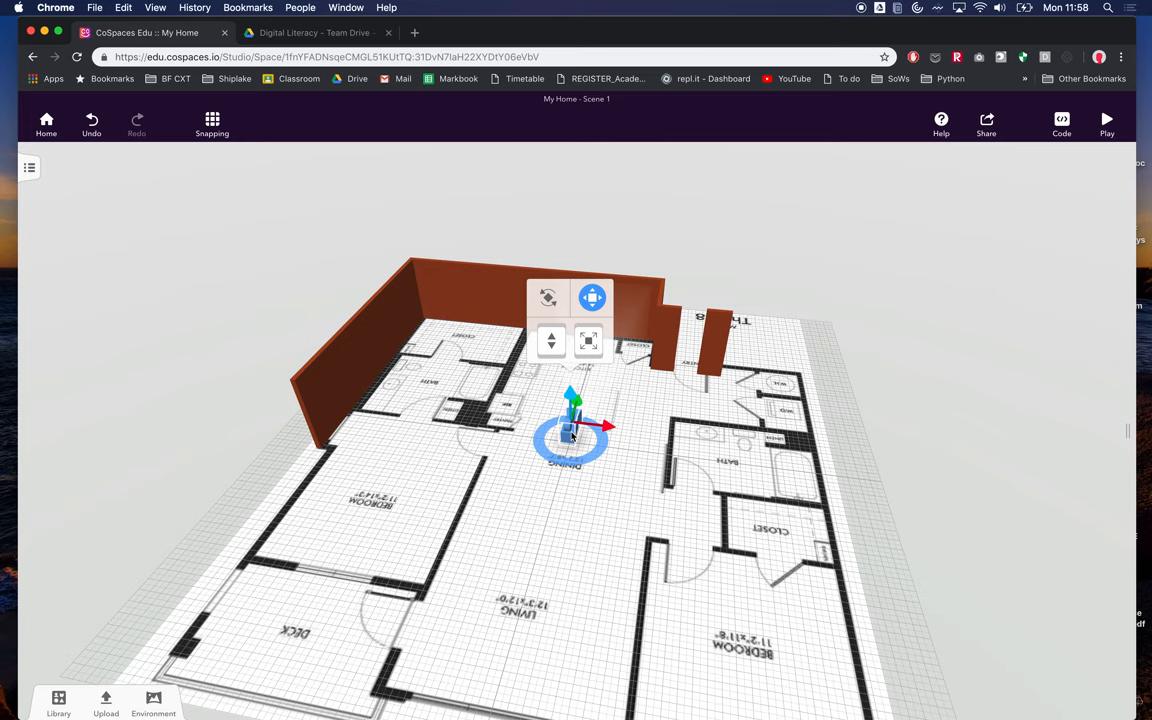
Enter play mode and look at the brick walls from ground level.
drag(576, 436, 500, 450)
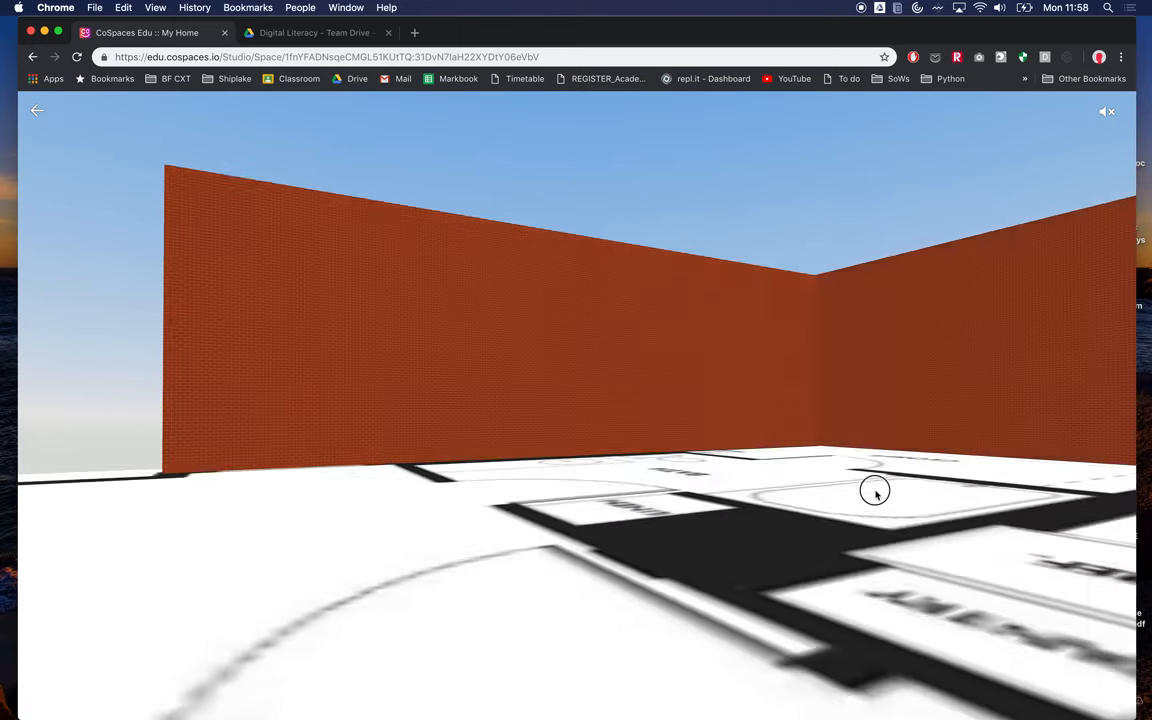
Look around the walls in play mode before exiting to the editor.
drag(876, 492, 884, 456)
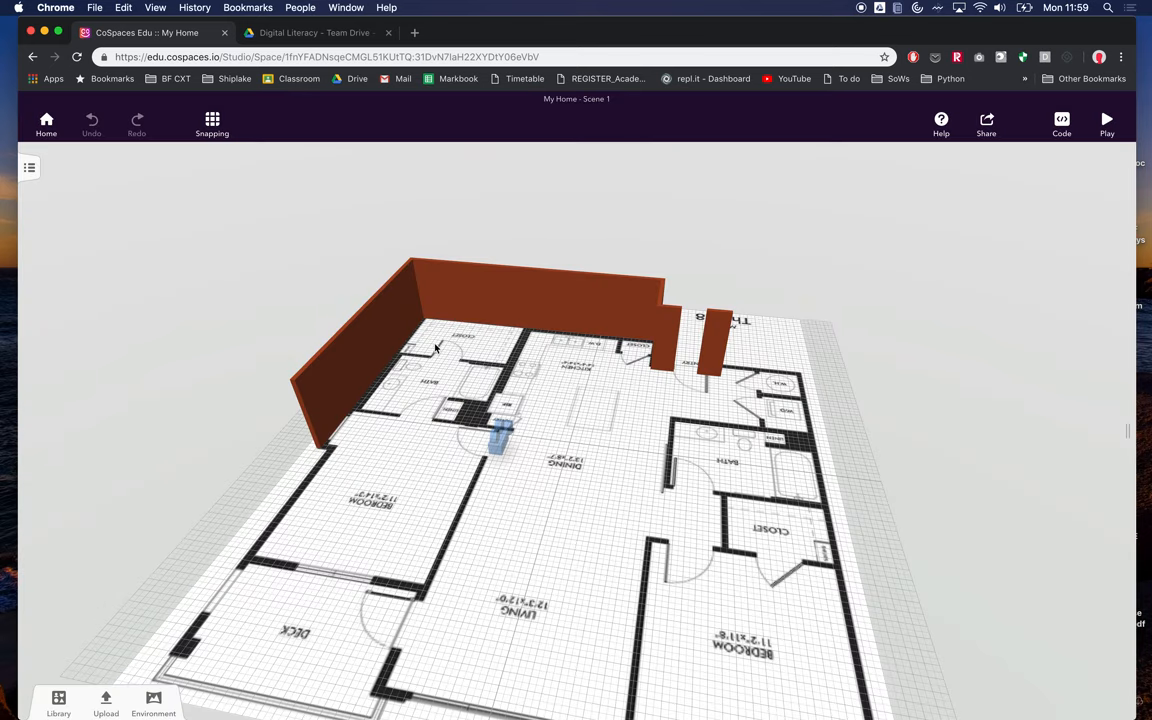
mouse_move(472, 318)
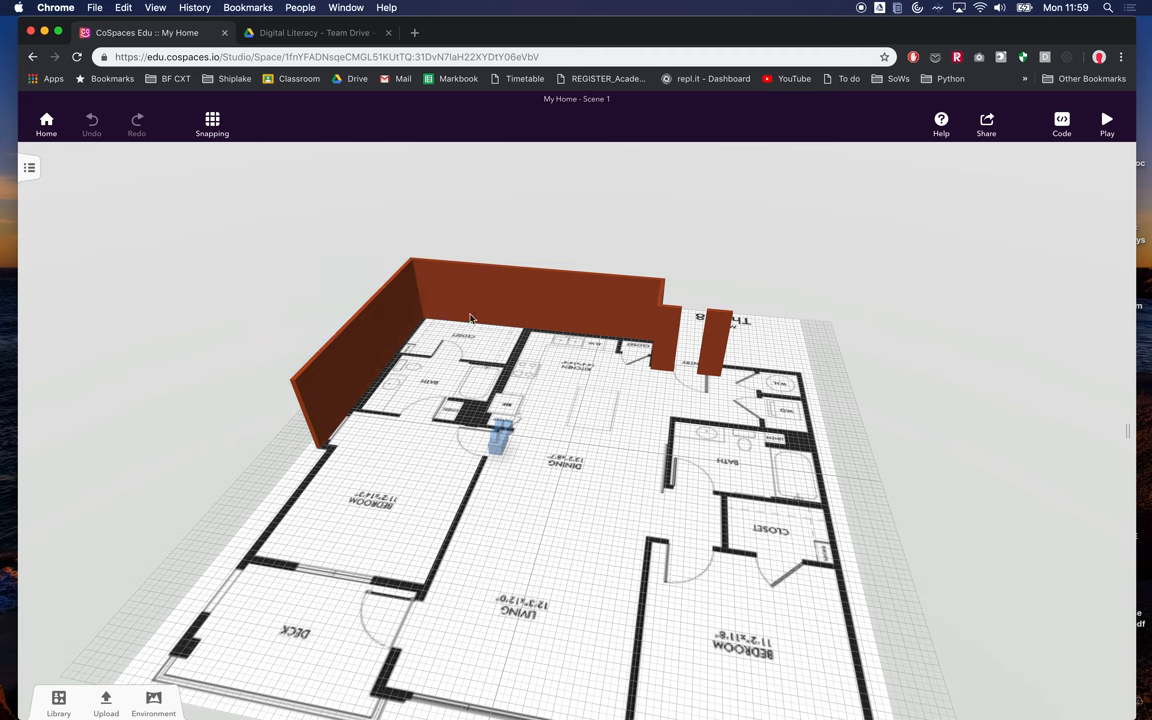
mouse_move(684, 464)
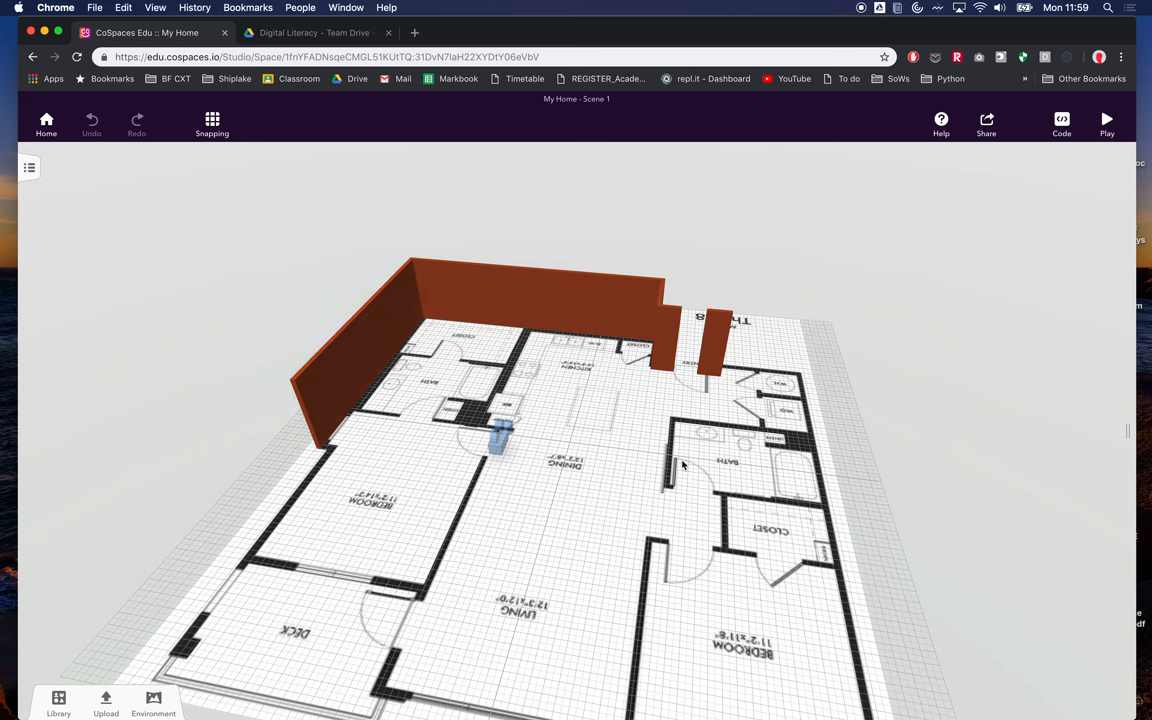